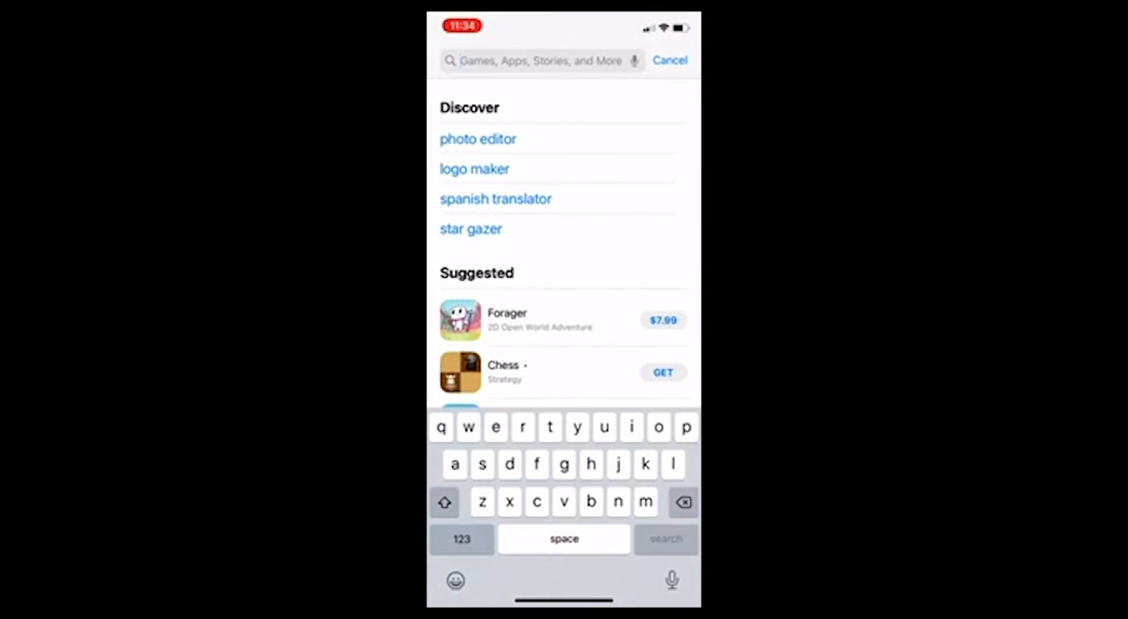
Search the App Store for 'propstream' and scroll to the installed PropStream result
{"action": "type", "text": "props"}
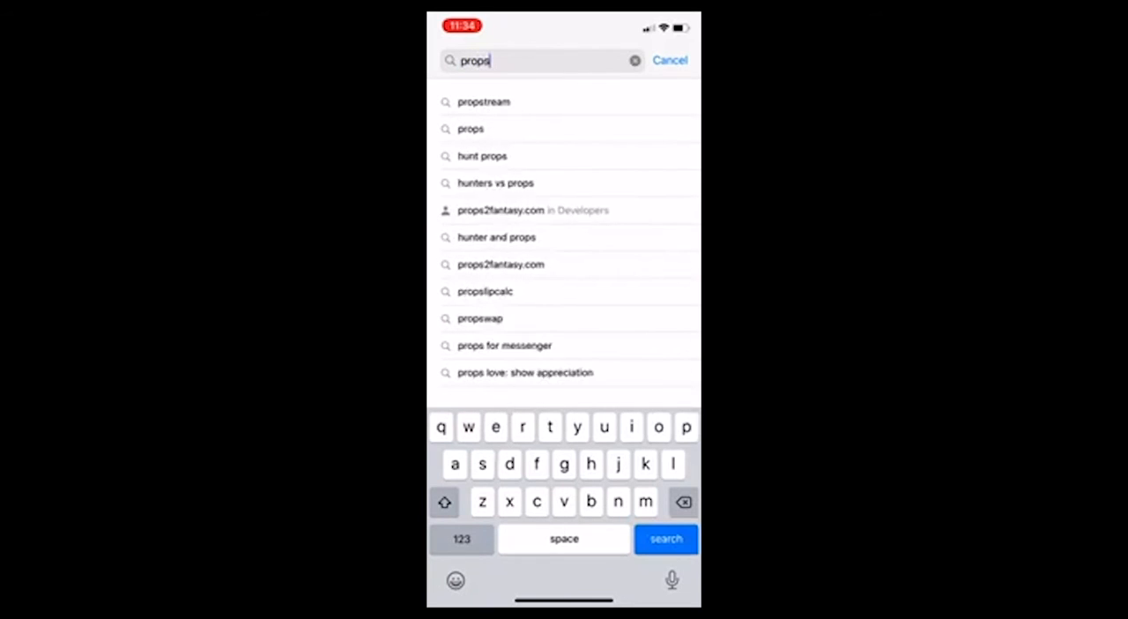
{"action": "left_click", "coordinate": [483, 102]}
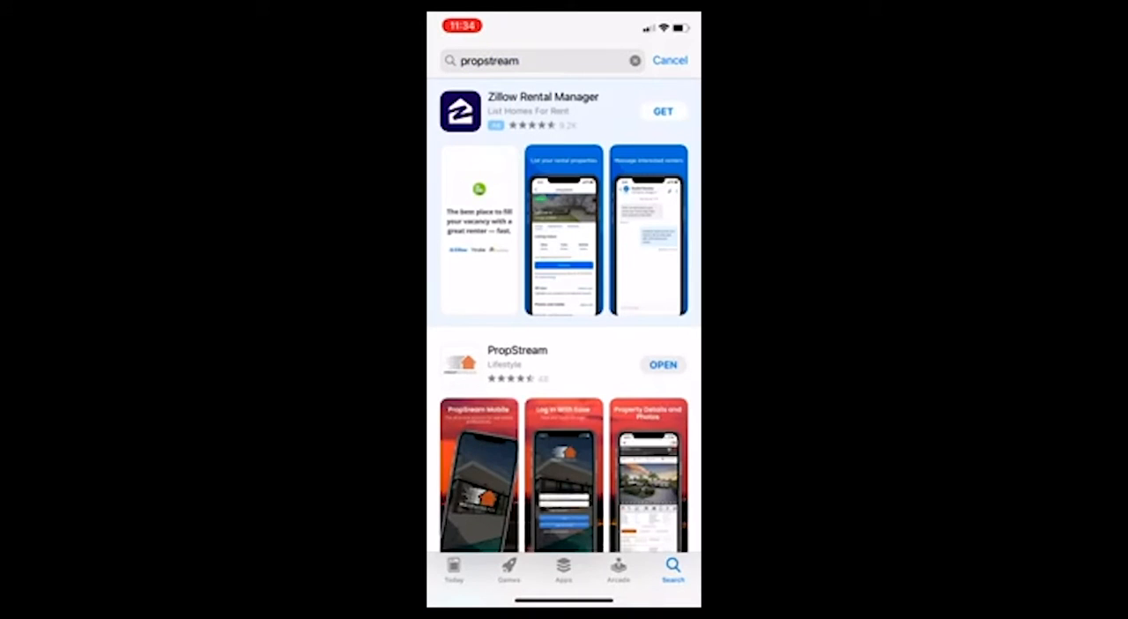
{"action": "scroll", "scroll_direction": "down", "scroll_amount": 3}
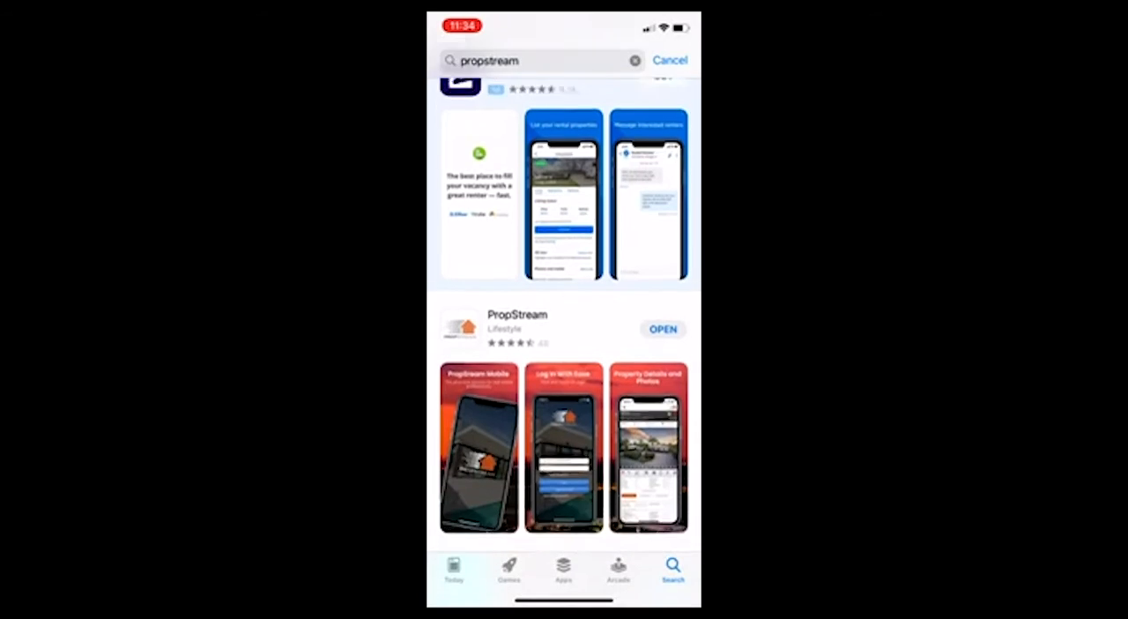
{"action": "scroll", "scroll_direction": "down", "scroll_amount": 3}
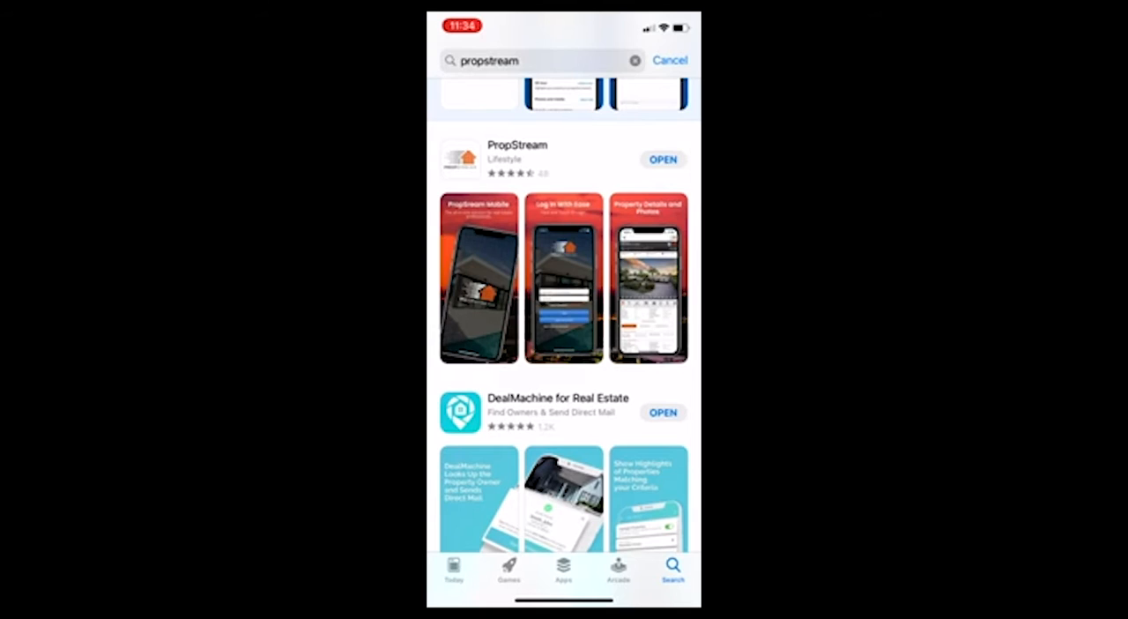
{"action": "left_click", "coordinate": [662, 158]}
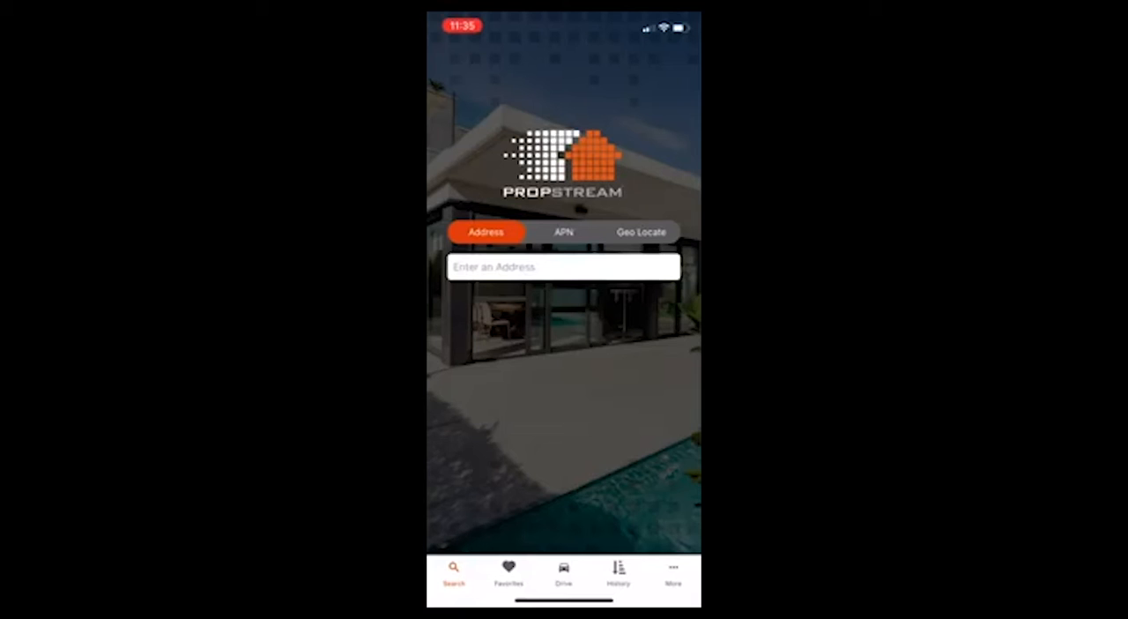
{"action": "left_click", "coordinate": [564, 267]}
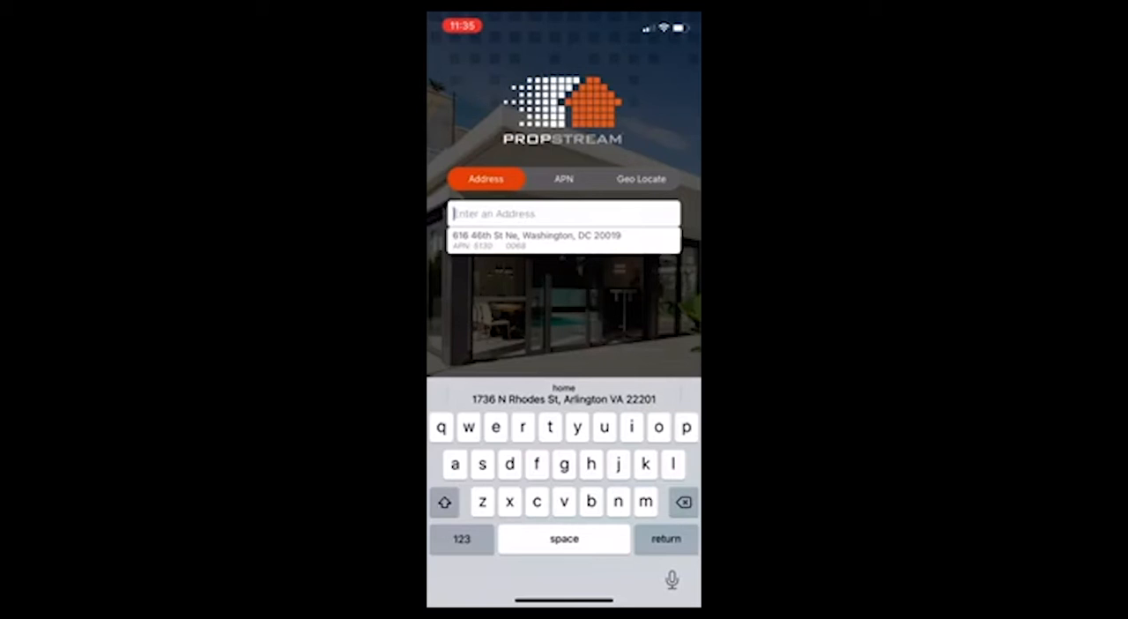
{"action": "left_click", "coordinate": [564, 238]}
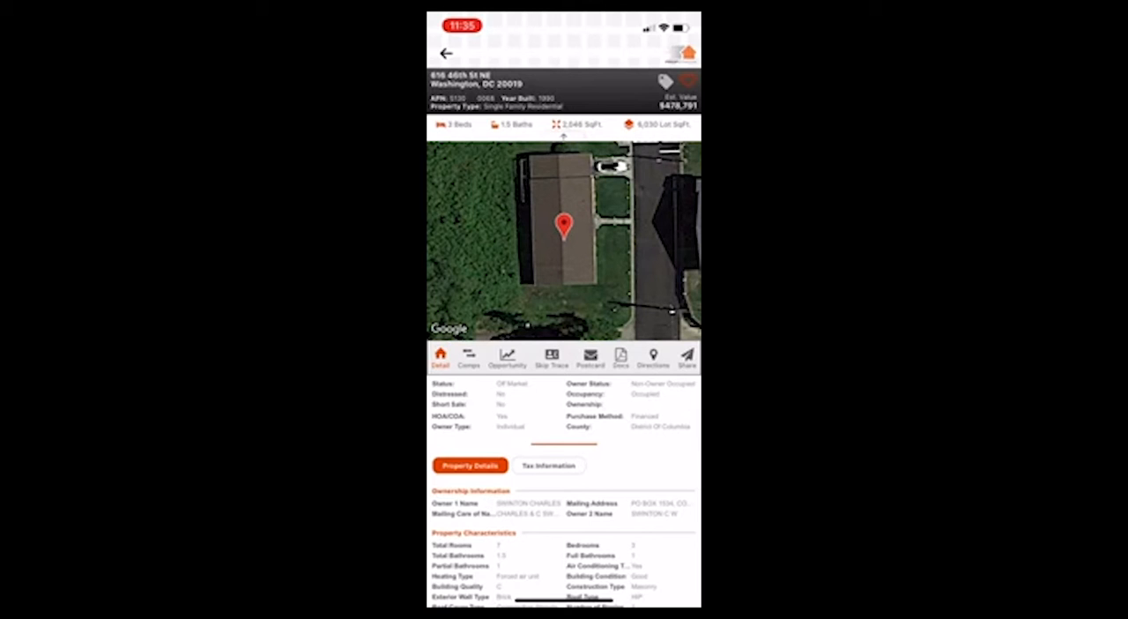
{"action": "left_click", "coordinate": [469, 359]}
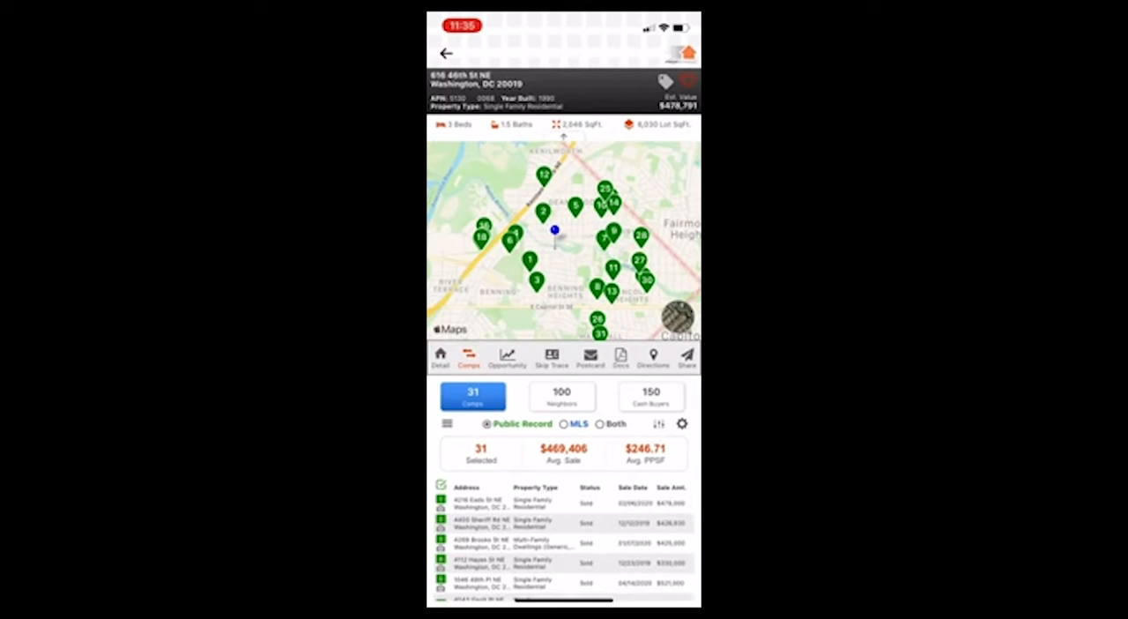
Include both public-record and MLS comps, then view the opportunity data: $478,791 value, $2,585 rent
{"action": "left_click", "coordinate": [599, 424]}
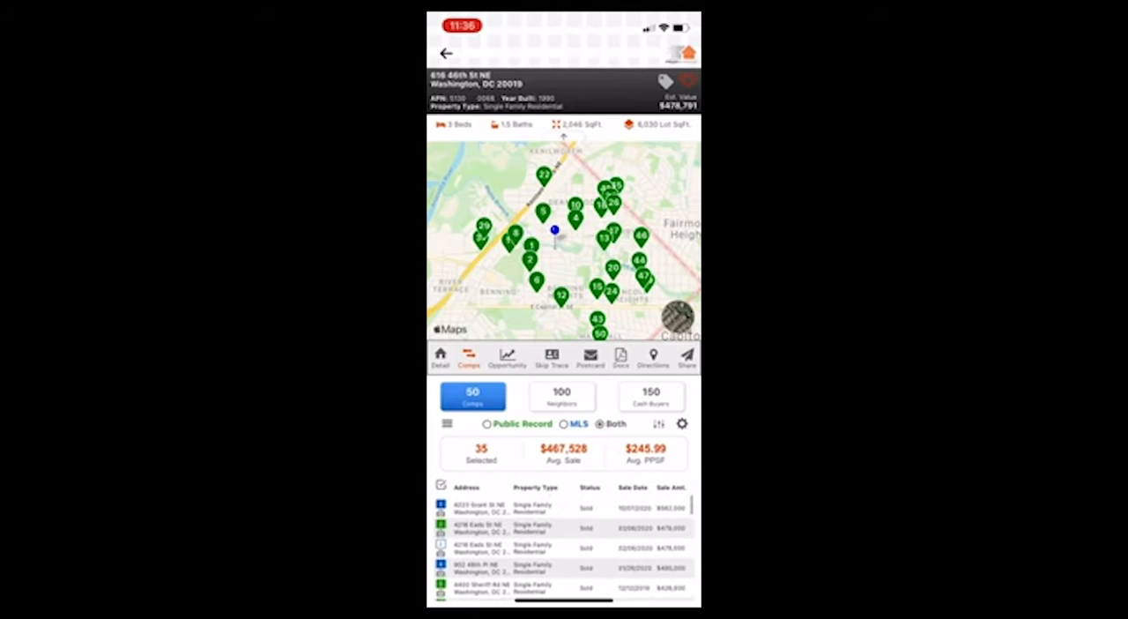
{"action": "left_click", "coordinate": [508, 162]}
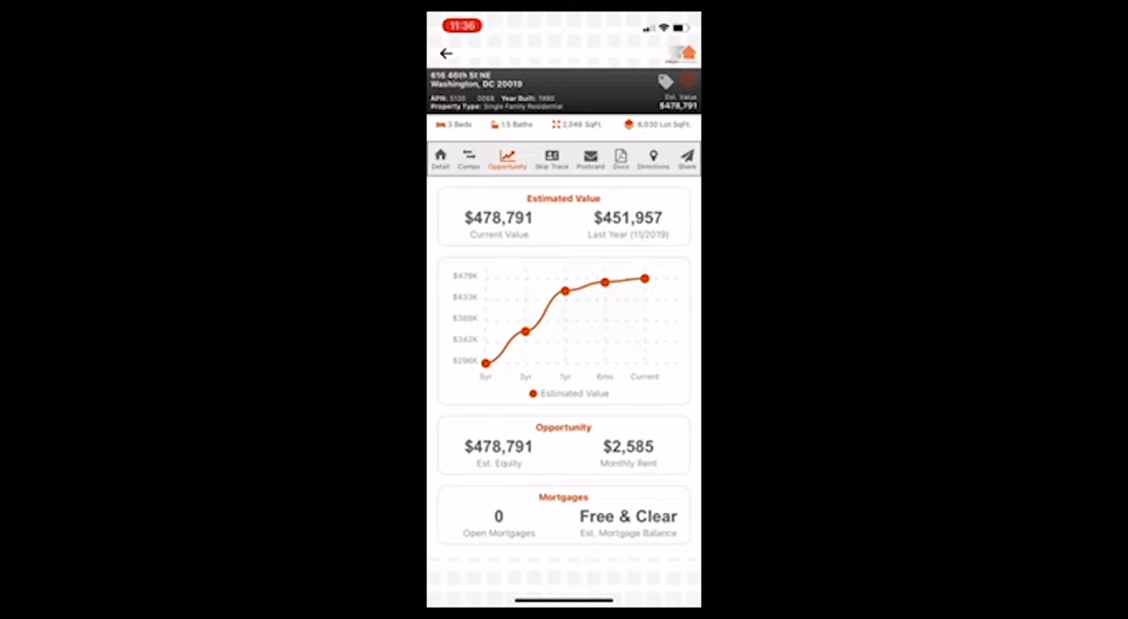
Attempt a skip trace on the owner and dismiss the Insufficient Credits refusal
{"action": "left_click", "coordinate": [550, 159]}
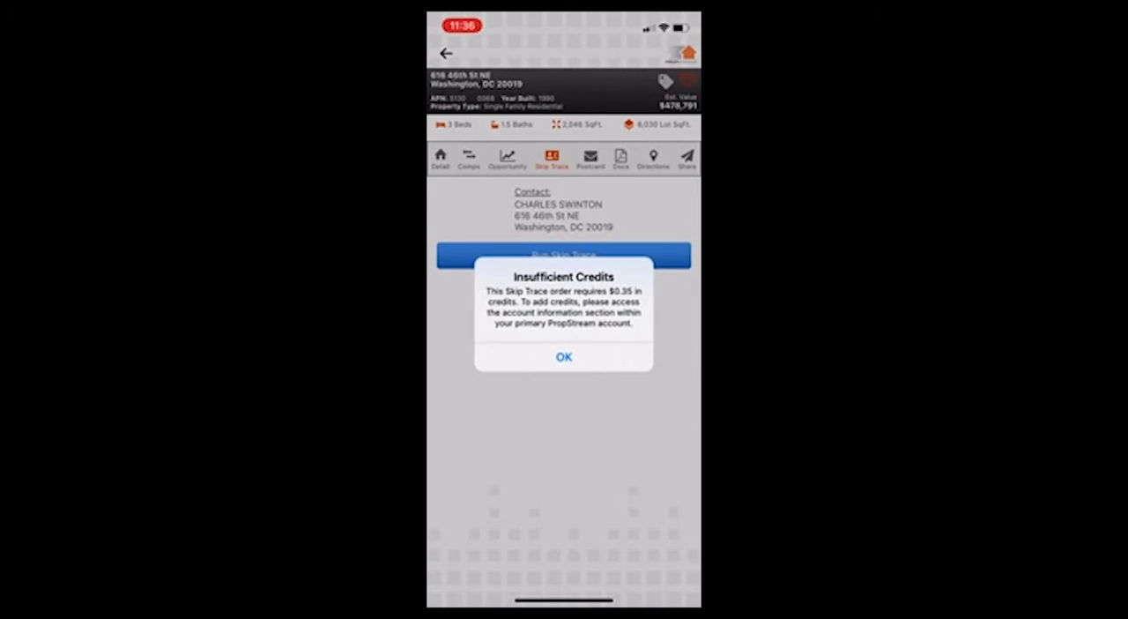
{"action": "left_click", "coordinate": [564, 356]}
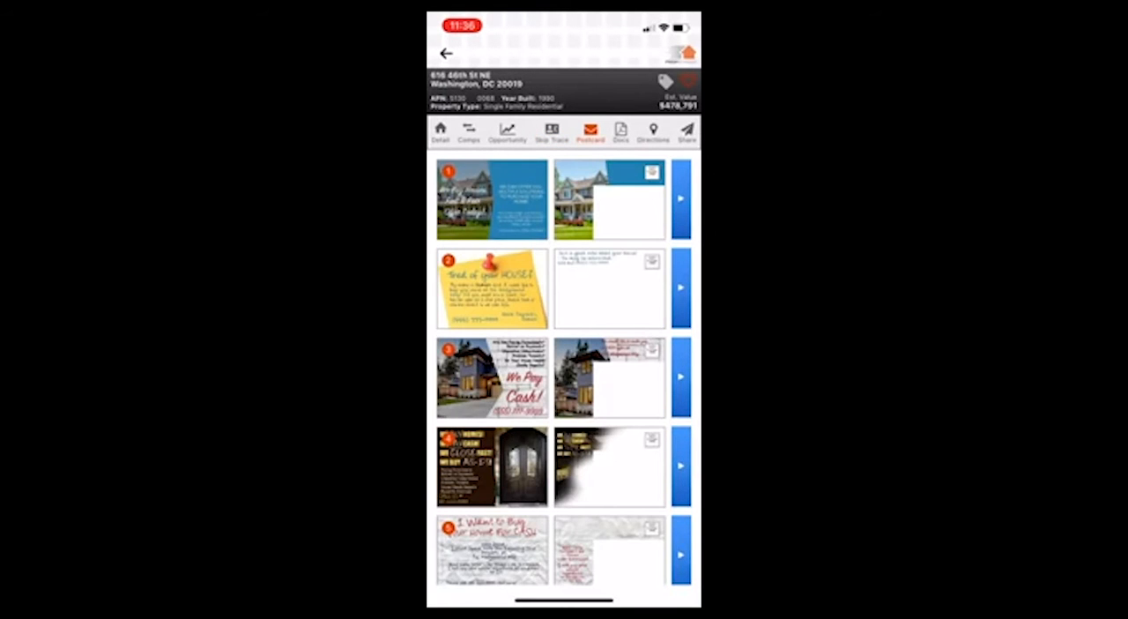
Choose a postcard template and edit its Section 2 cash offer text, finishing with Done
{"action": "scroll", "scroll_direction": "down", "scroll_amount": 3}
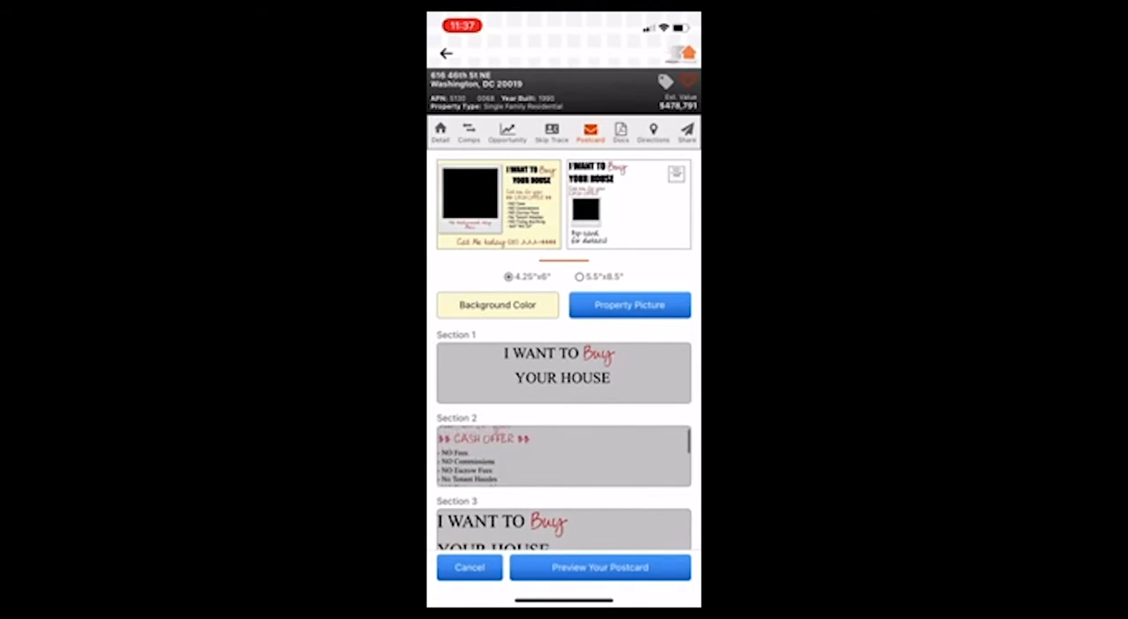
{"action": "left_click", "coordinate": [564, 454]}
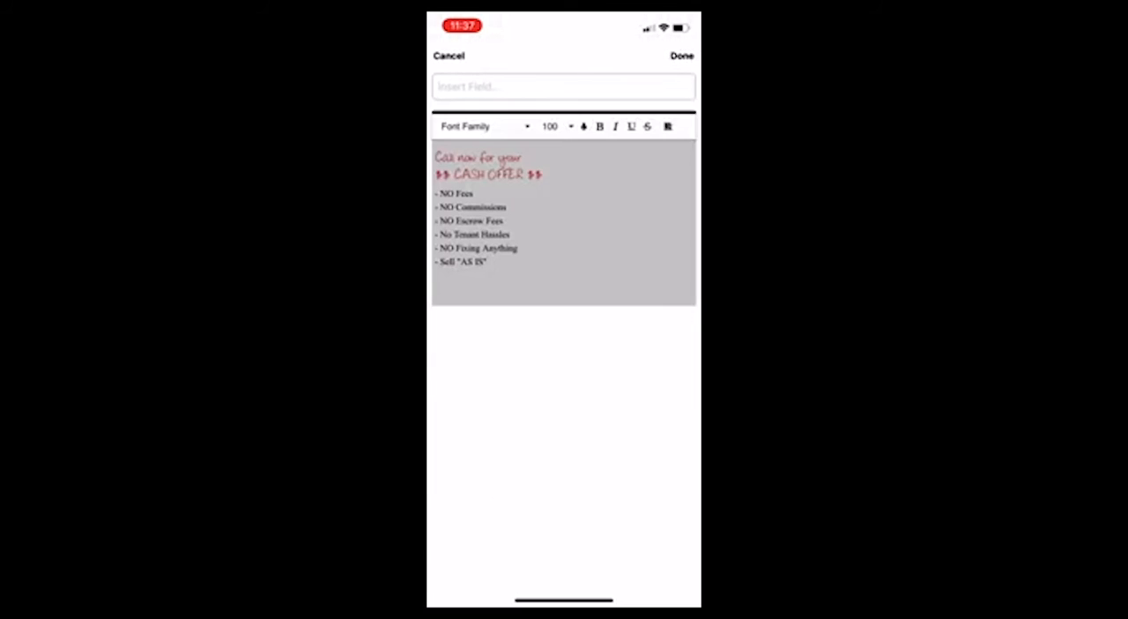
{"action": "left_click", "coordinate": [497, 220]}
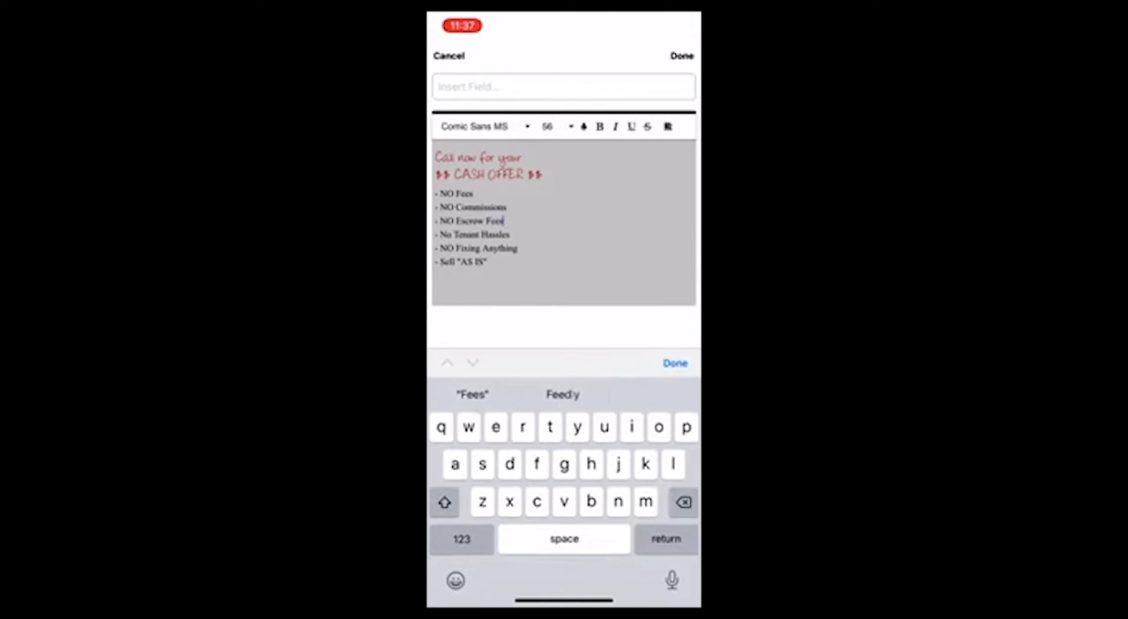
{"action": "left_click", "coordinate": [681, 56]}
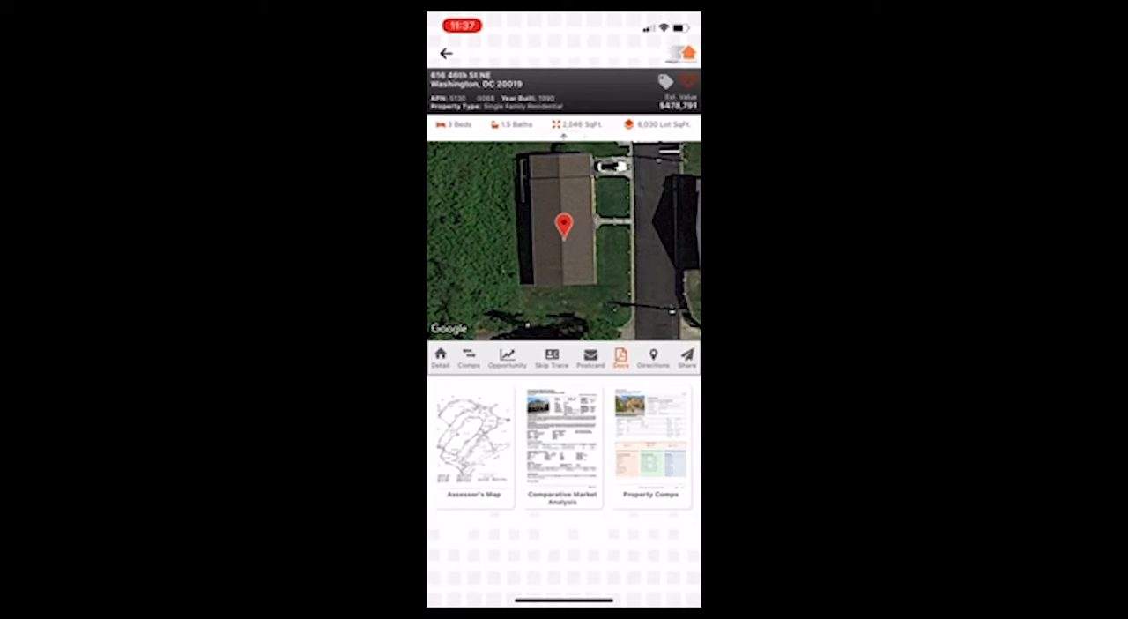
View driving directions to the property (10.9 miles, 20 min) and return to the address search
{"action": "left_click", "coordinate": [652, 356]}
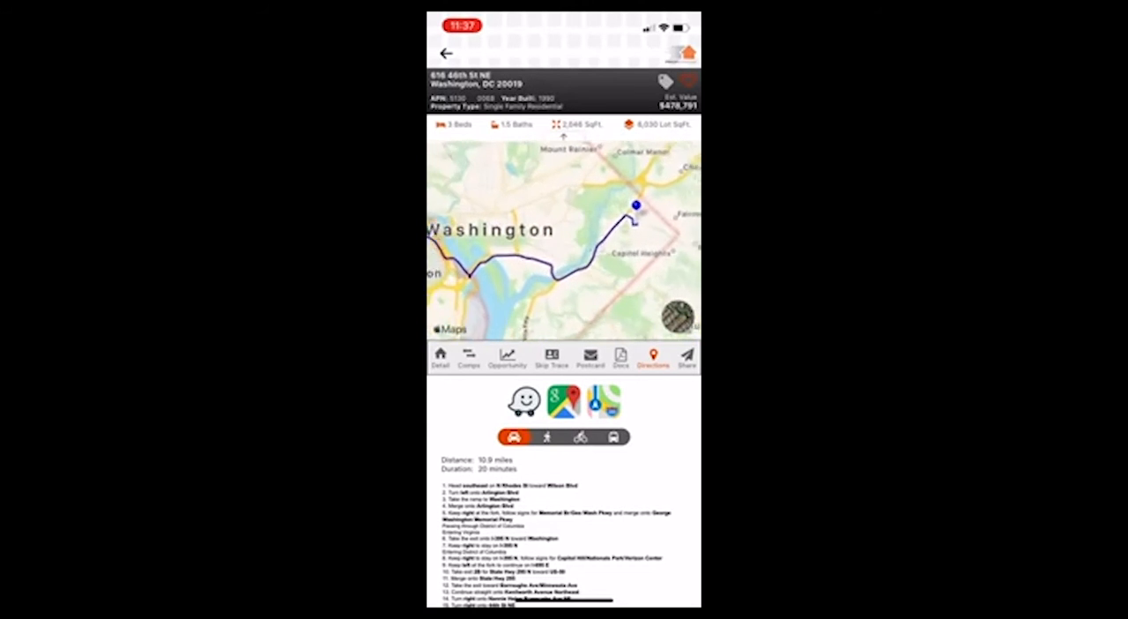
{"action": "left_click", "coordinate": [686, 356]}
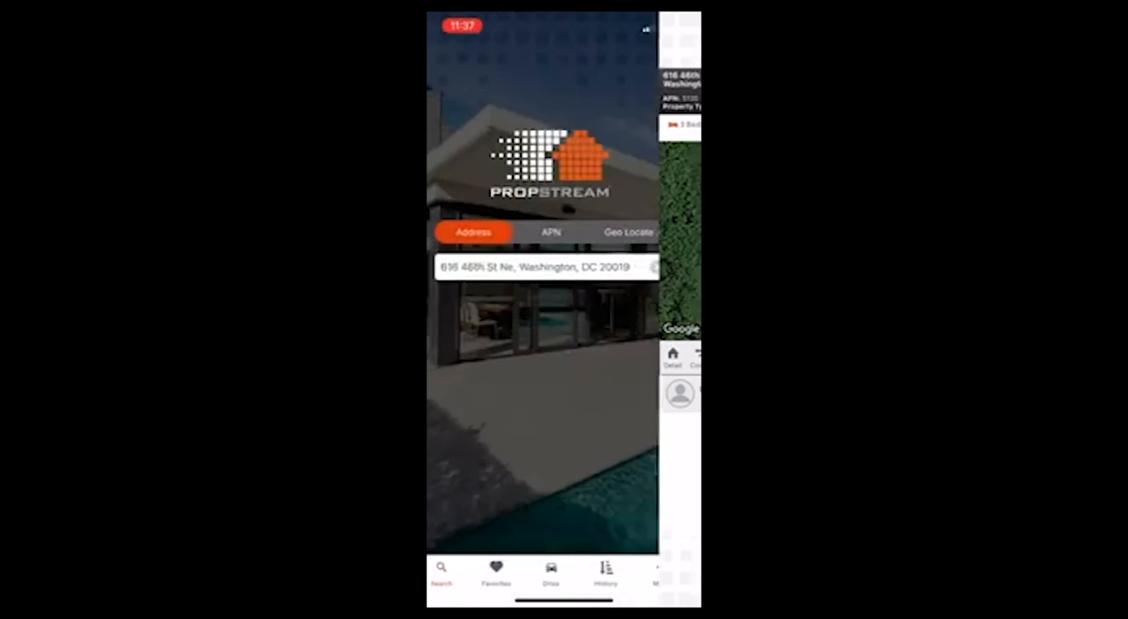
{"action": "left_click", "coordinate": [550, 231]}
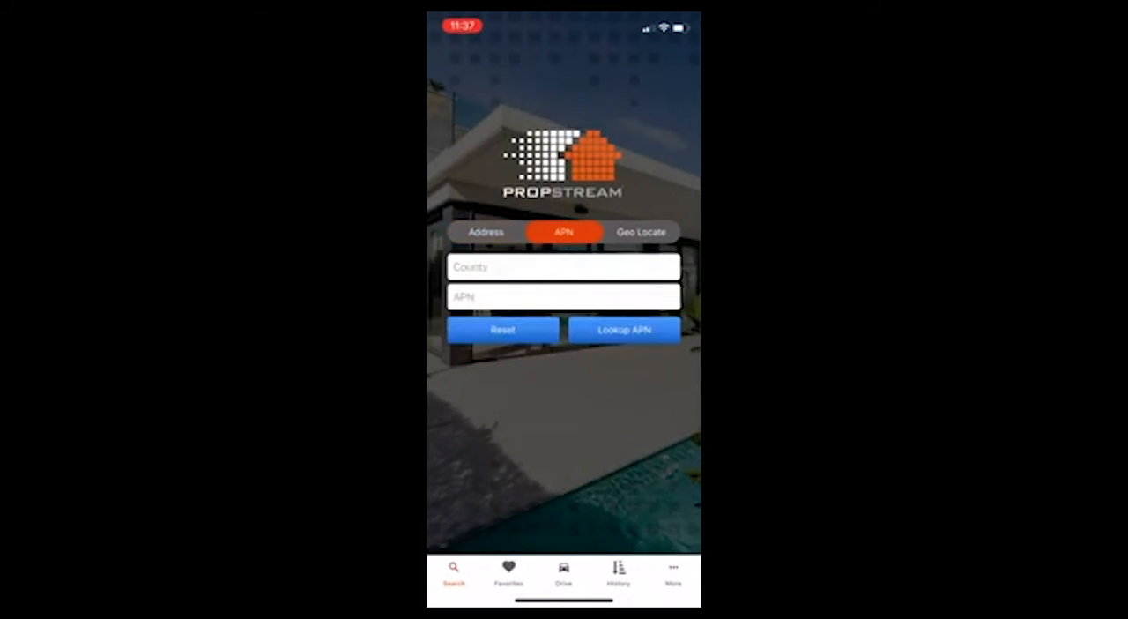
{"action": "left_click", "coordinate": [640, 231]}
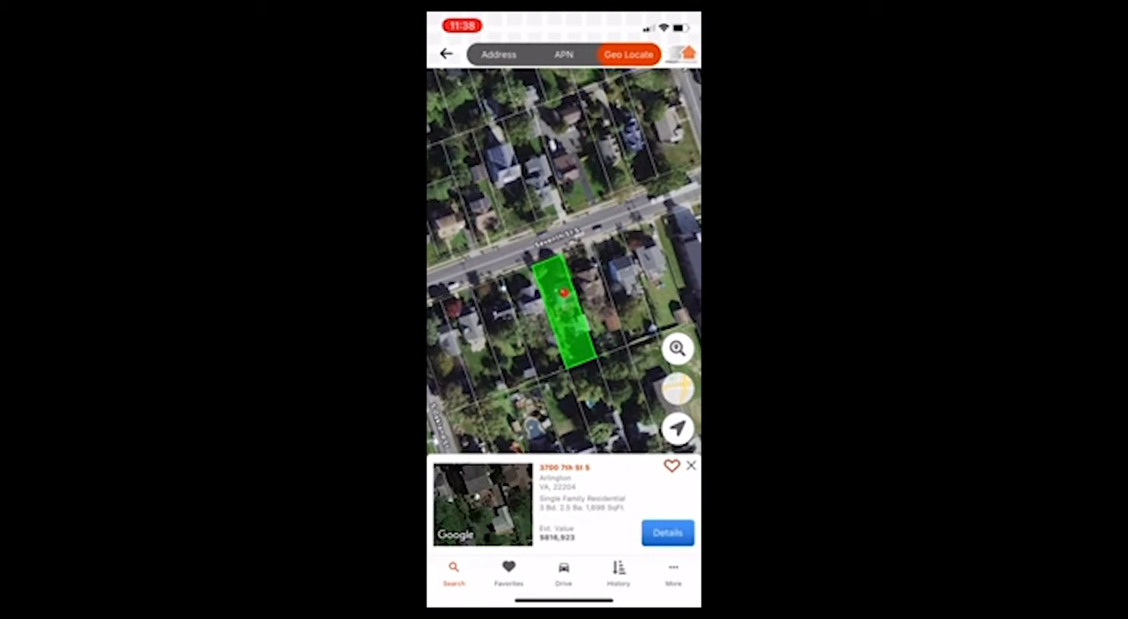
{"action": "left_click", "coordinate": [666, 533]}
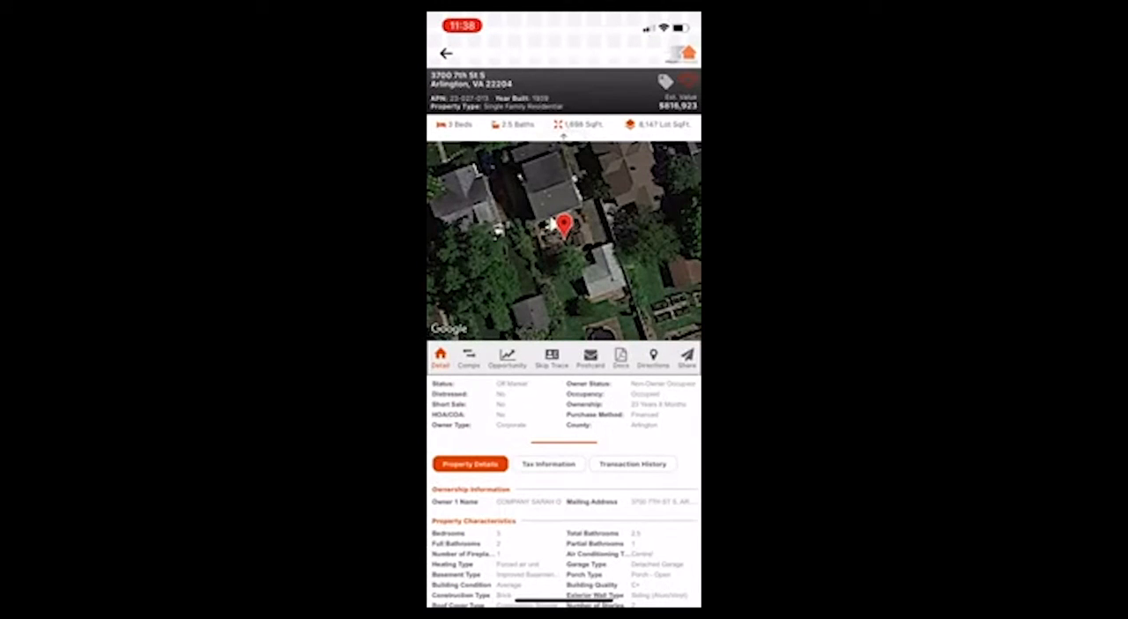
{"action": "scroll", "scroll_direction": "down", "scroll_amount": 3}
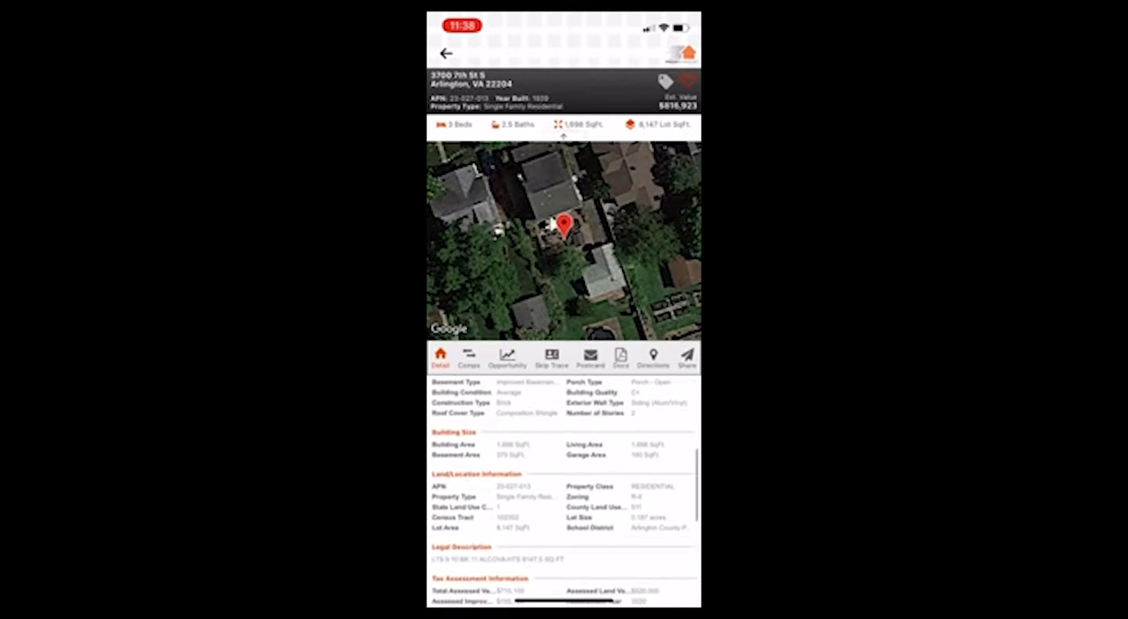
{"action": "scroll", "scroll_direction": "down", "scroll_amount": 3}
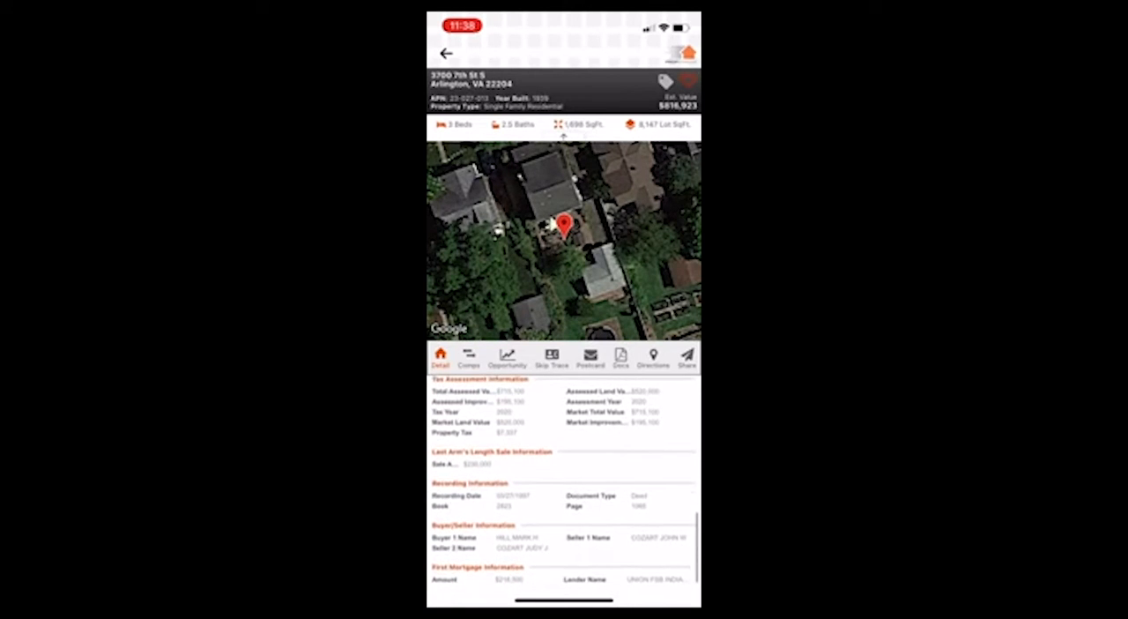
{"action": "scroll", "scroll_direction": "up", "scroll_amount": 3}
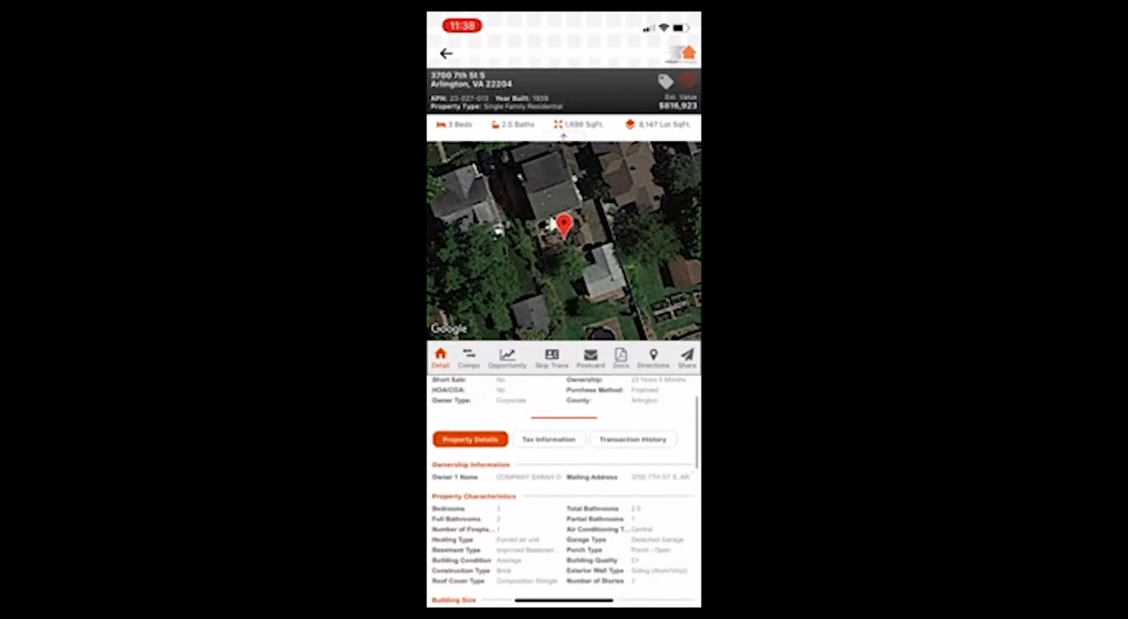
{"action": "left_click", "coordinate": [549, 439]}
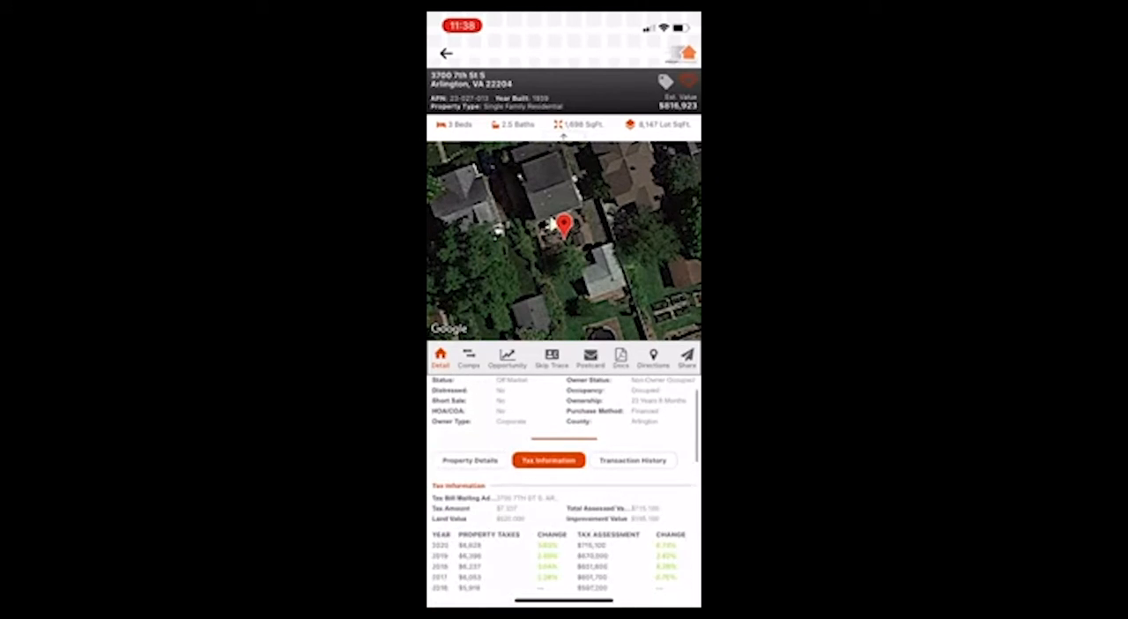
{"action": "left_click", "coordinate": [631, 458]}
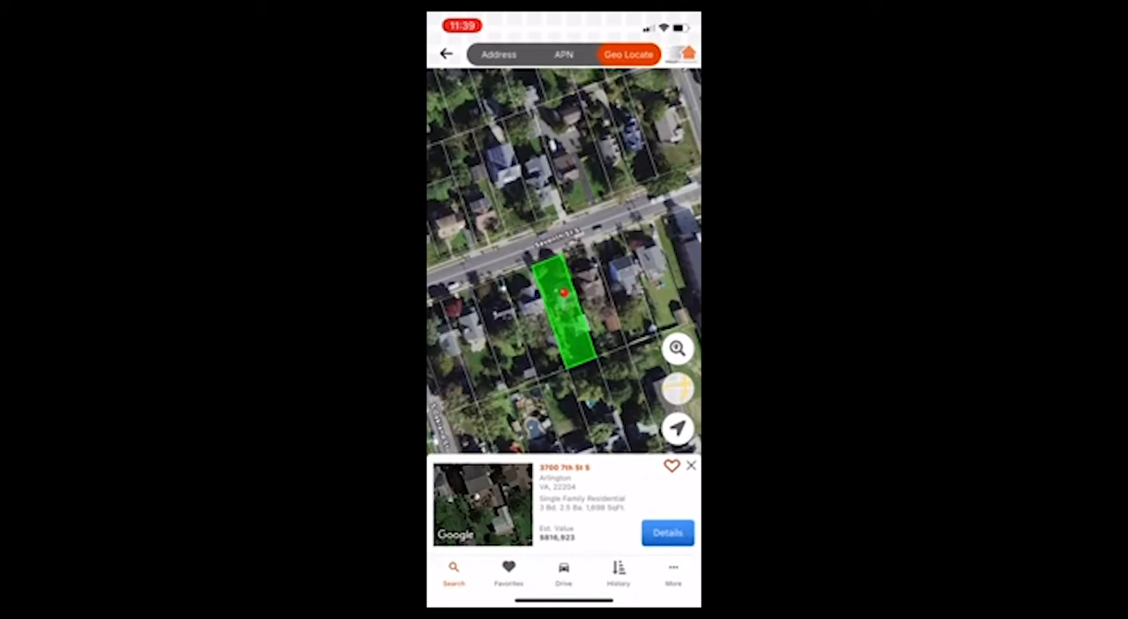
Save the Arlington property to favorites and acknowledge the saved notice
{"action": "left_click", "coordinate": [666, 532]}
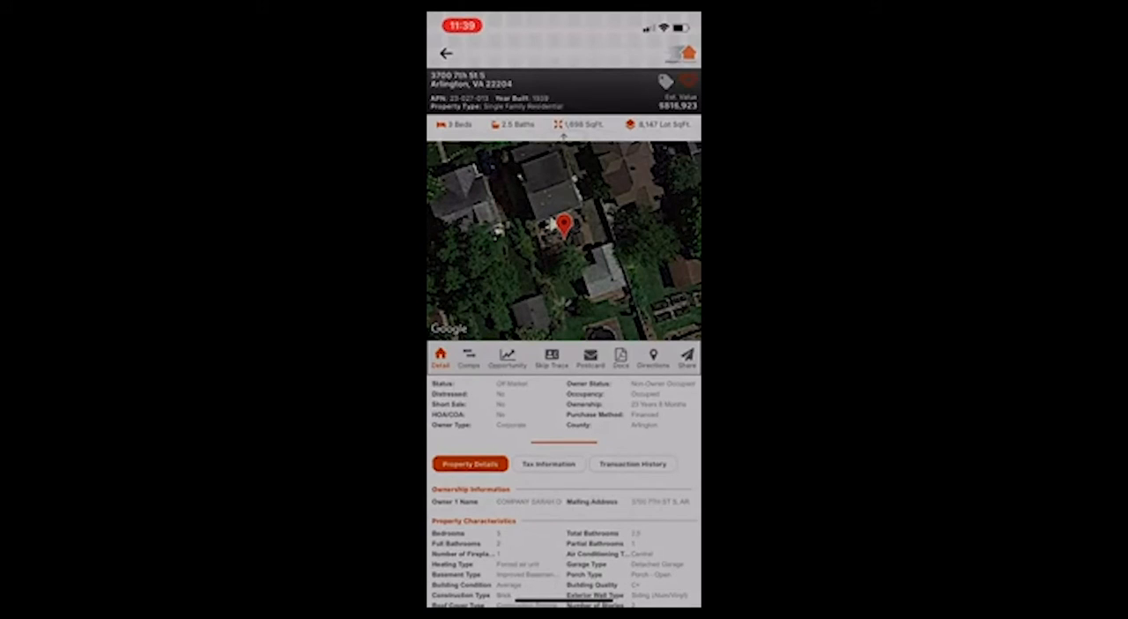
{"action": "left_click", "coordinate": [687, 81]}
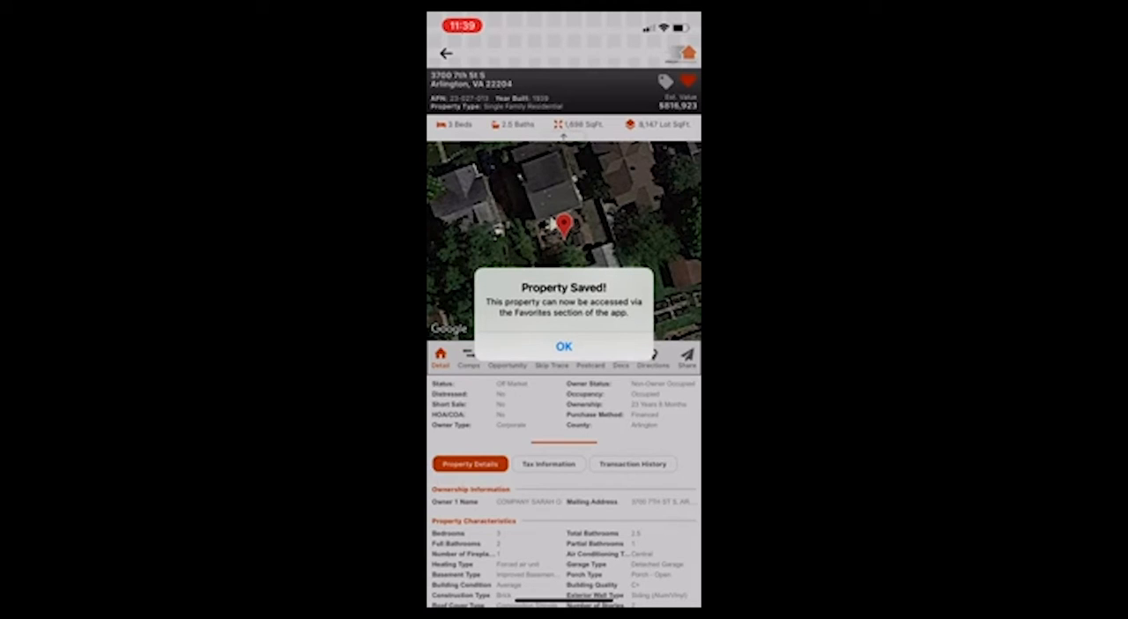
{"action": "left_click", "coordinate": [564, 346]}
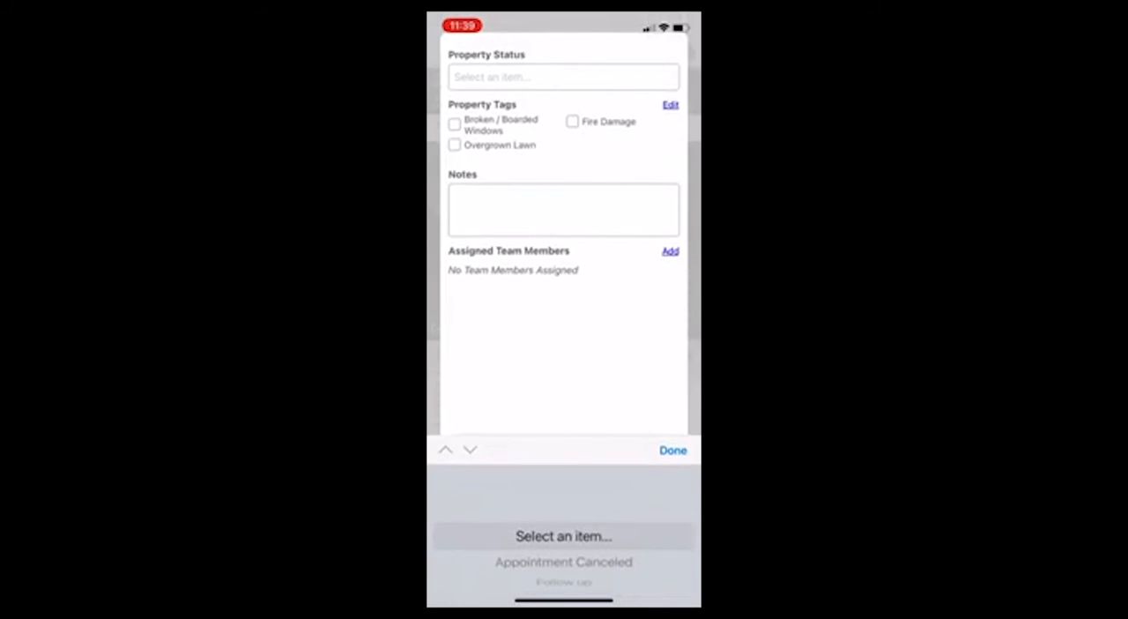
{"action": "scroll", "scroll_direction": "down", "scroll_amount": 3}
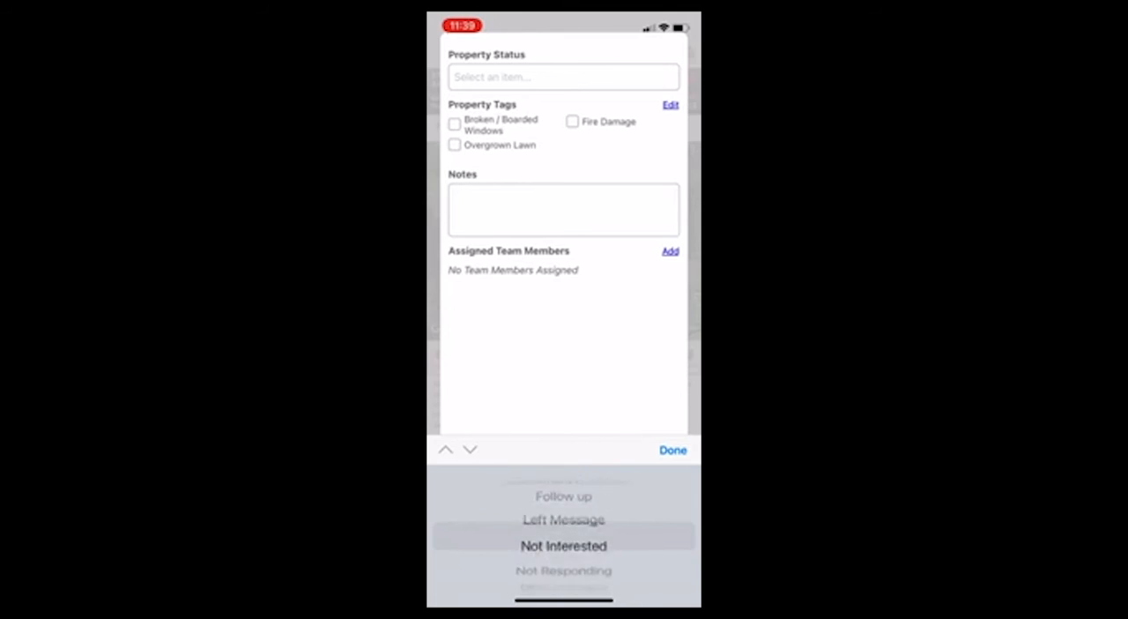
{"action": "scroll", "scroll_direction": "down", "scroll_amount": 3}
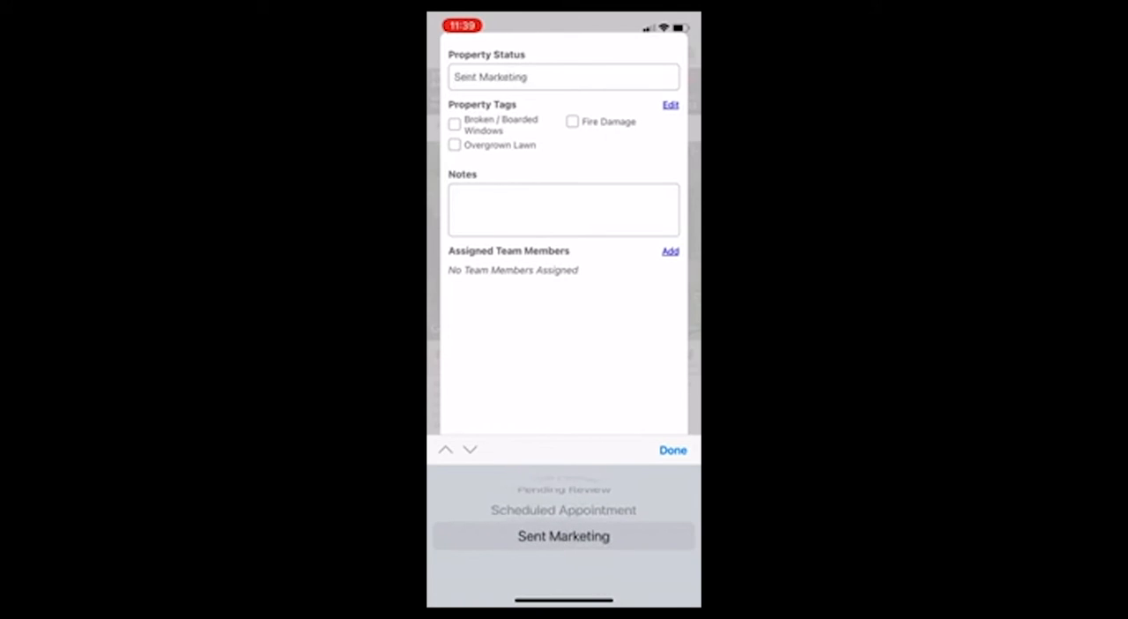
Apply status Sent Marketing, tag Overgrown Lawn and note 'property looks neglected' to the property
{"action": "left_click", "coordinate": [455, 144]}
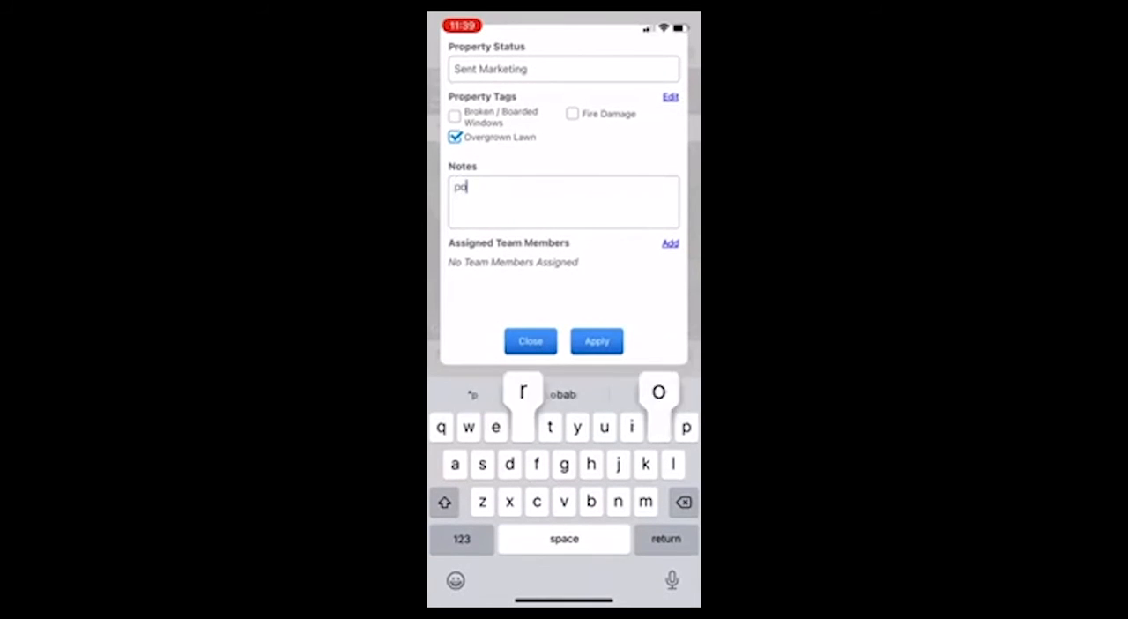
{"action": "type", "text": "property looks neflect"}
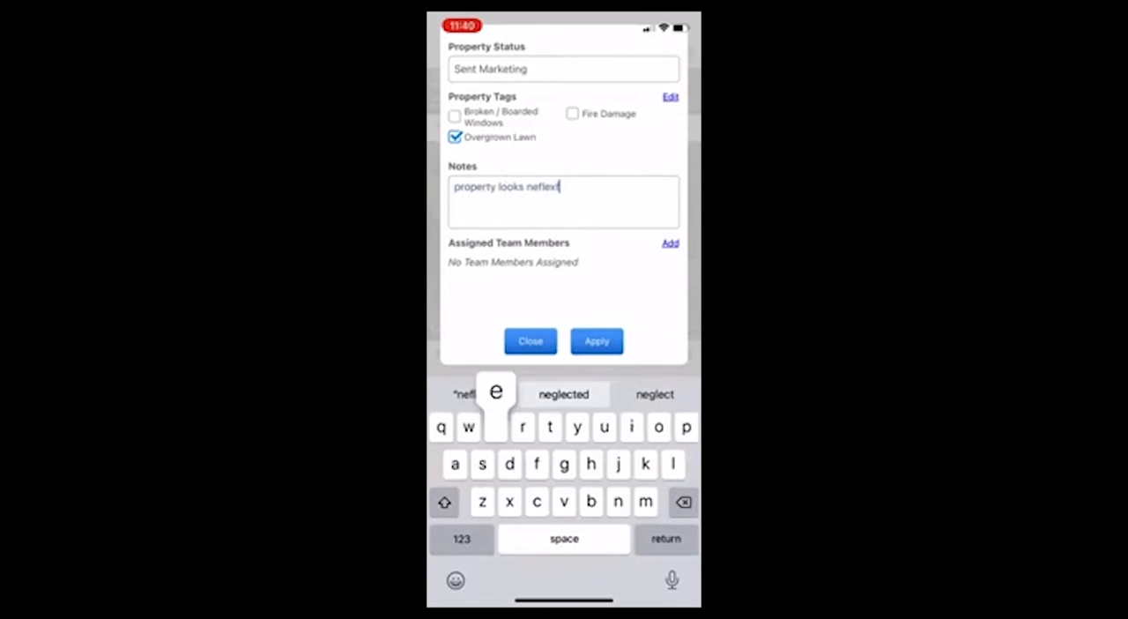
{"action": "left_click", "coordinate": [565, 393]}
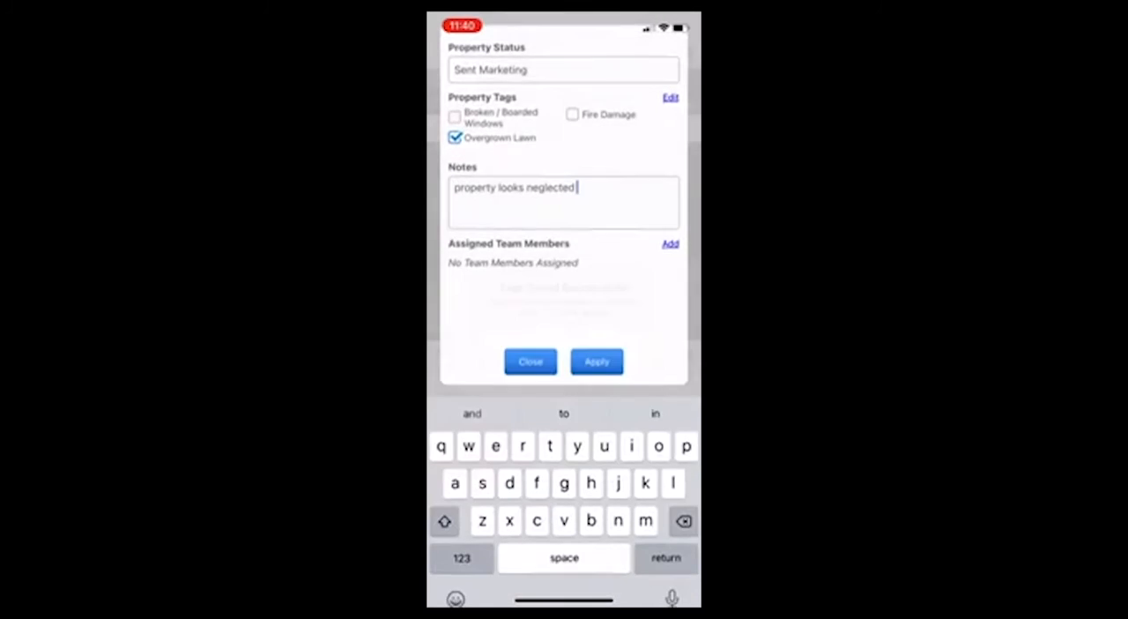
{"action": "left_click", "coordinate": [529, 361]}
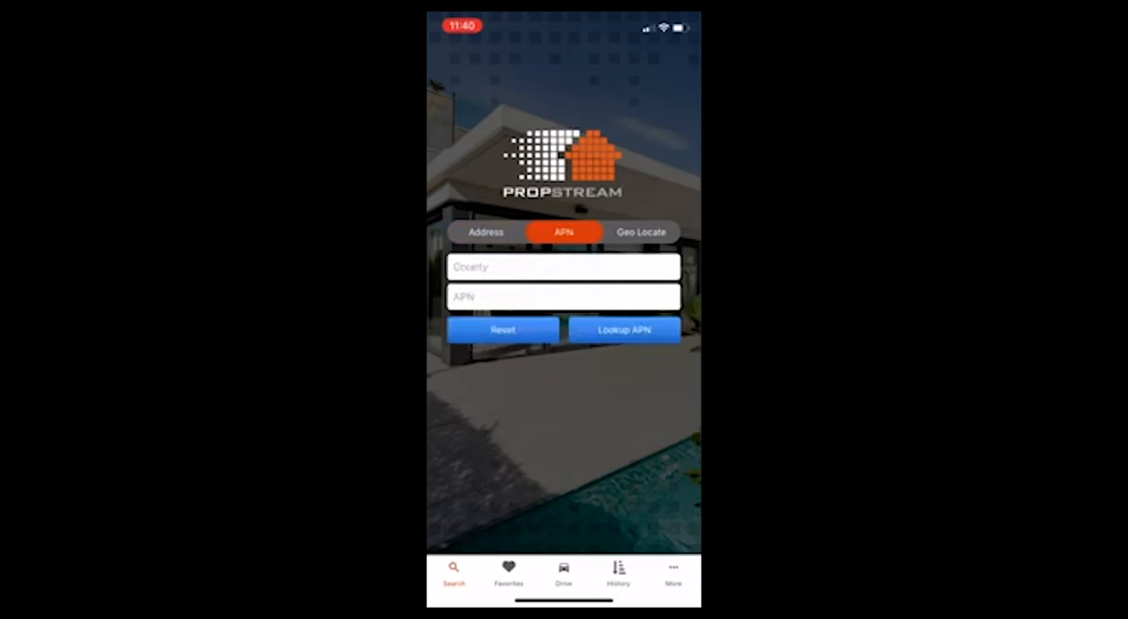
Enter Drive mode with Record Drive switched on and proceed to Set Filters and Drive
{"action": "left_click", "coordinate": [486, 233]}
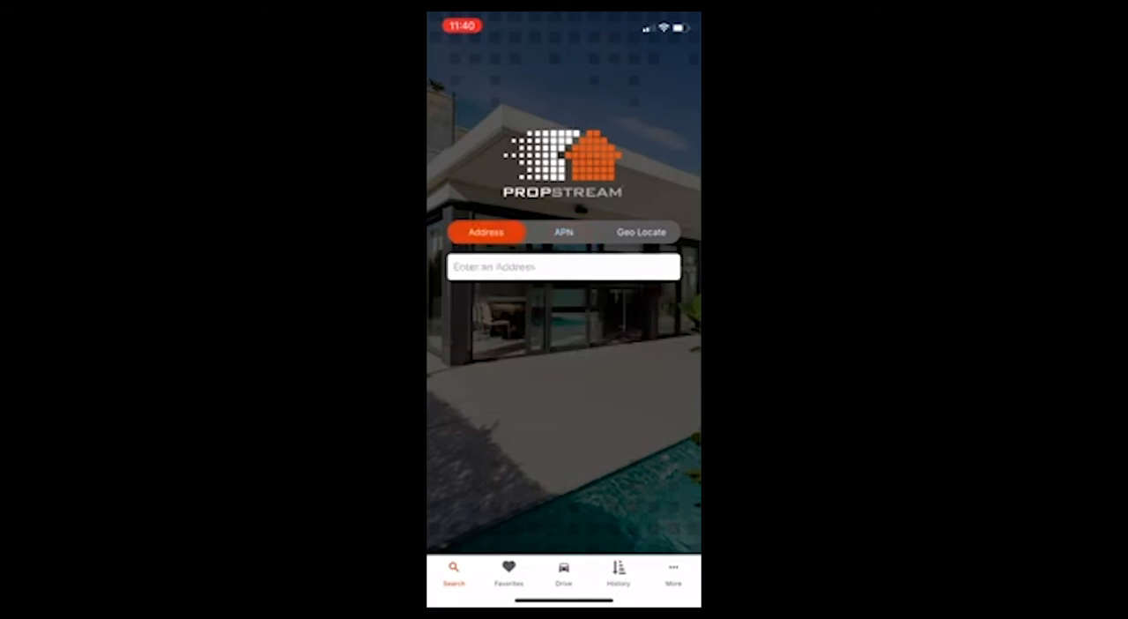
{"action": "left_click", "coordinate": [564, 567]}
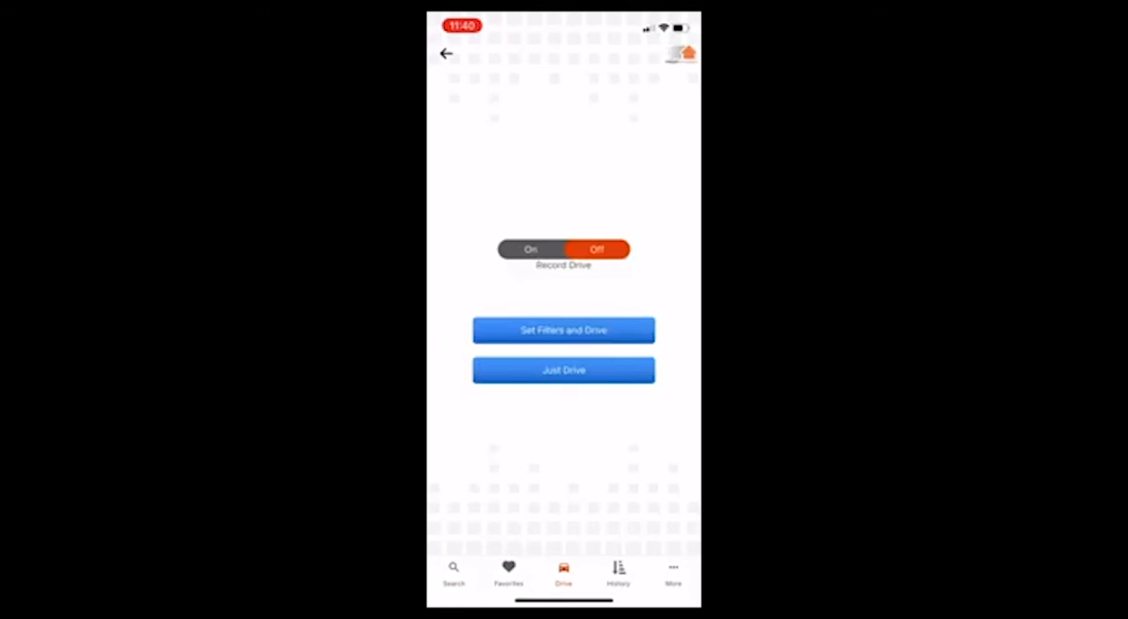
{"action": "left_click", "coordinate": [530, 249]}
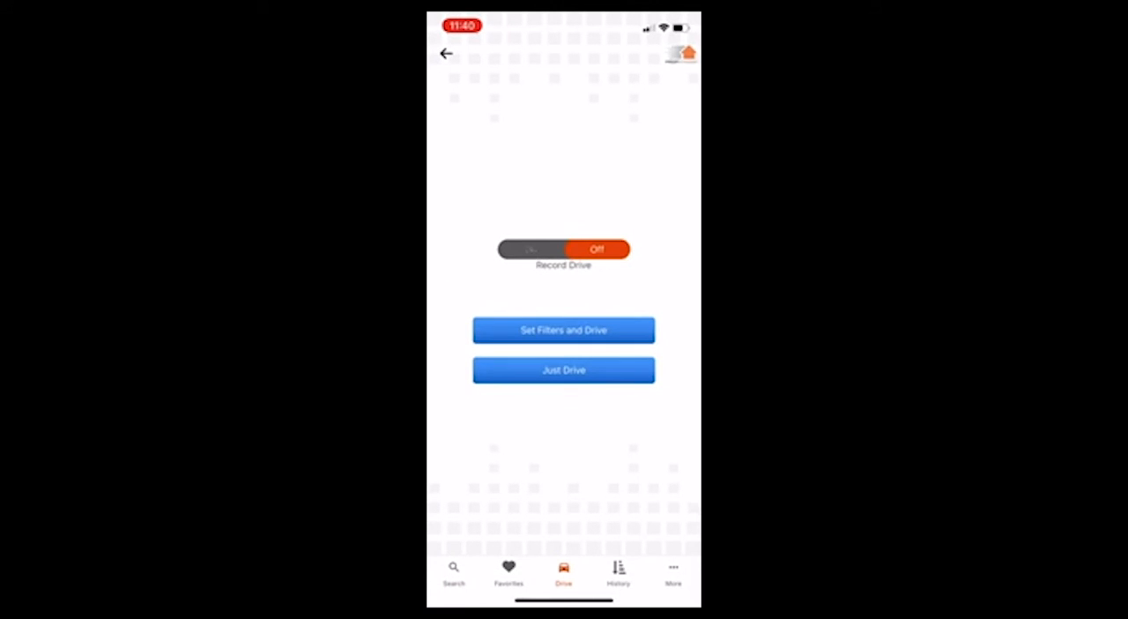
{"action": "left_click", "coordinate": [531, 248]}
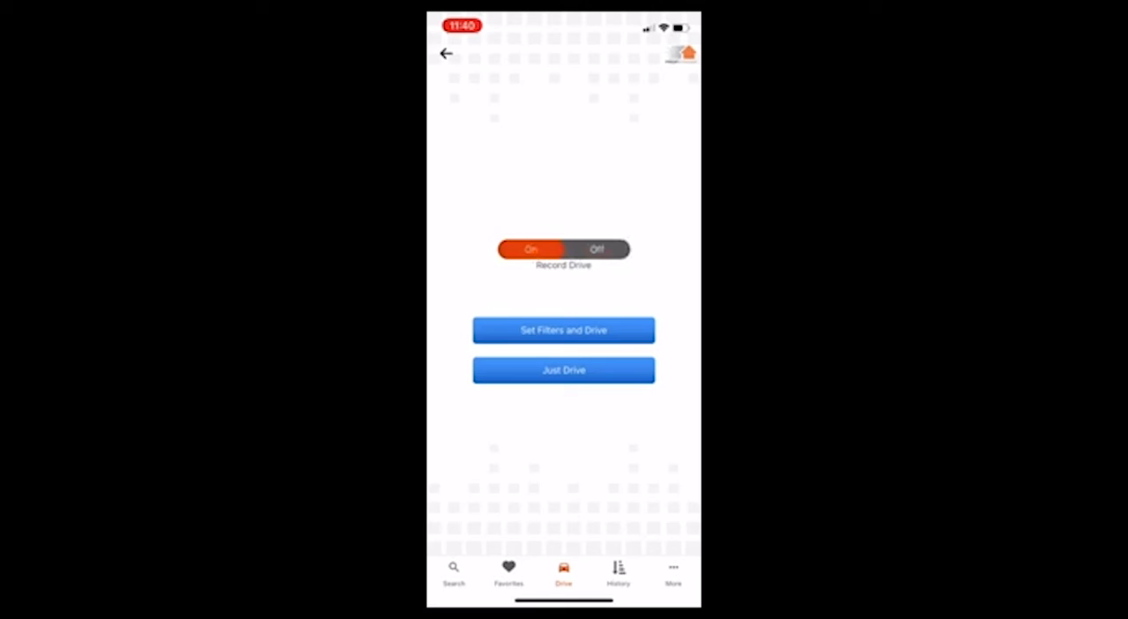
{"action": "left_click", "coordinate": [564, 329]}
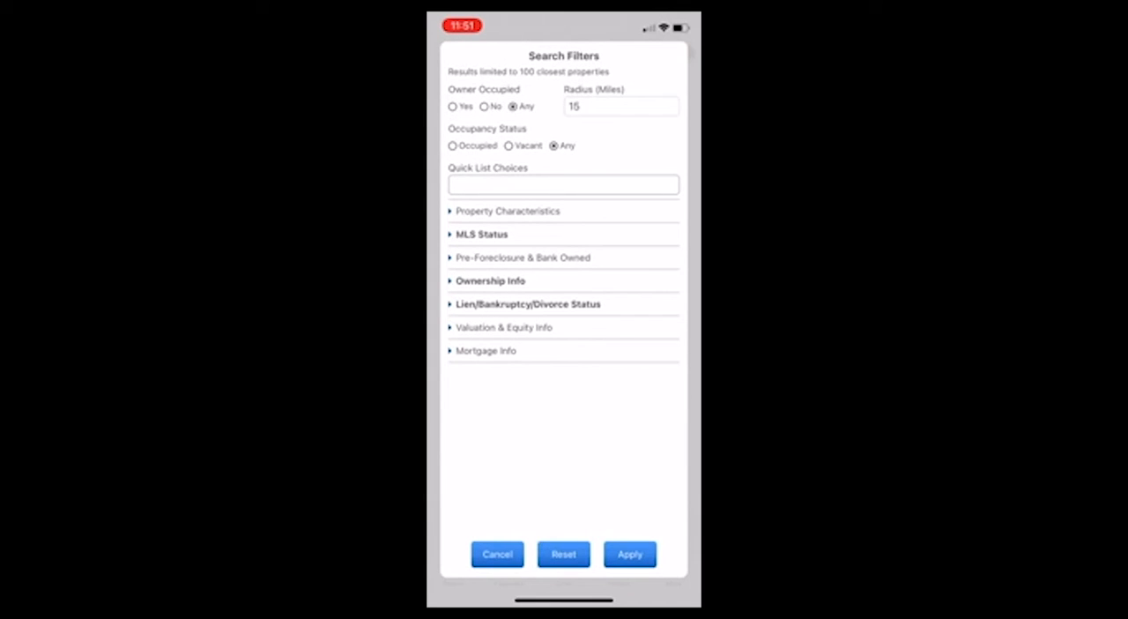
Require a minimum of 10 years of ownership under Ownership Info
{"action": "left_click", "coordinate": [621, 106]}
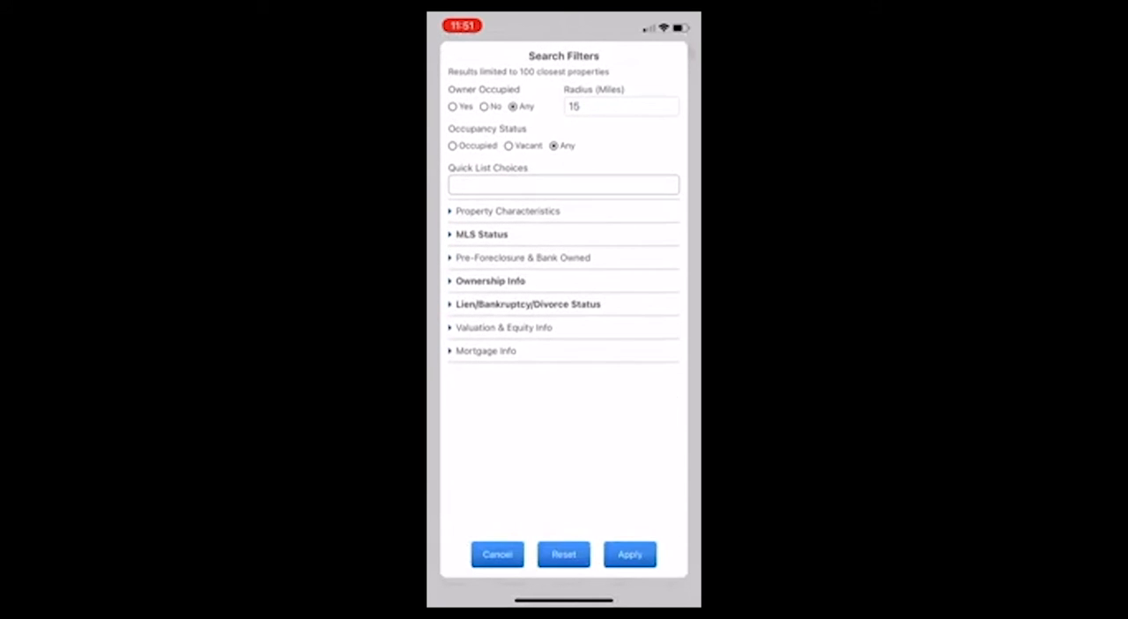
{"action": "type", "text": "10"}
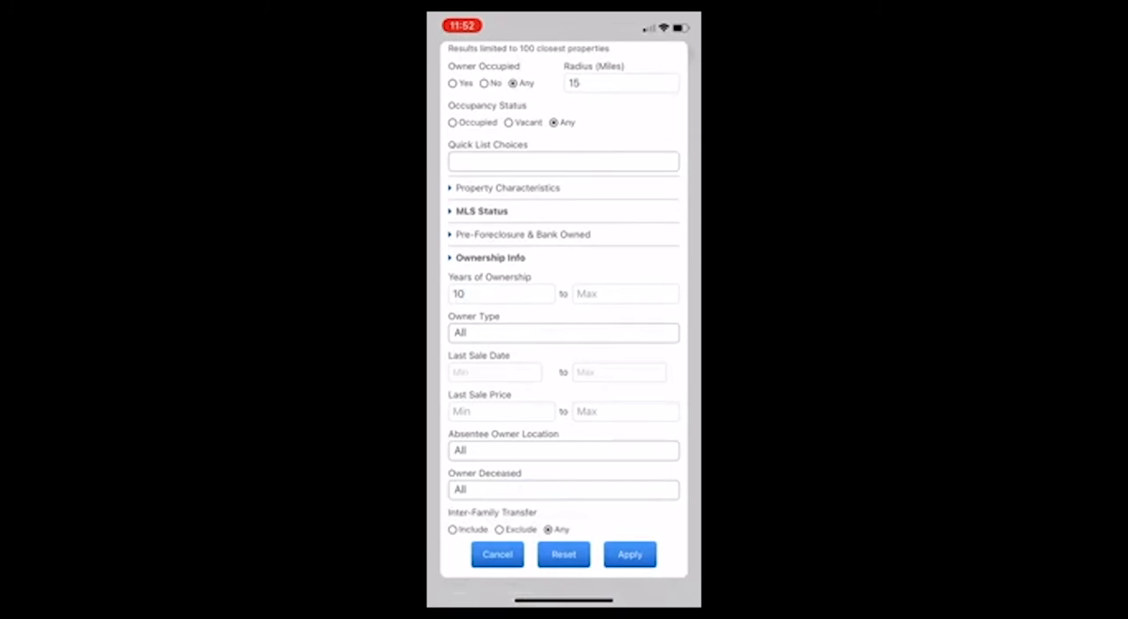
{"action": "scroll", "scroll_direction": "down", "scroll_amount": 3}
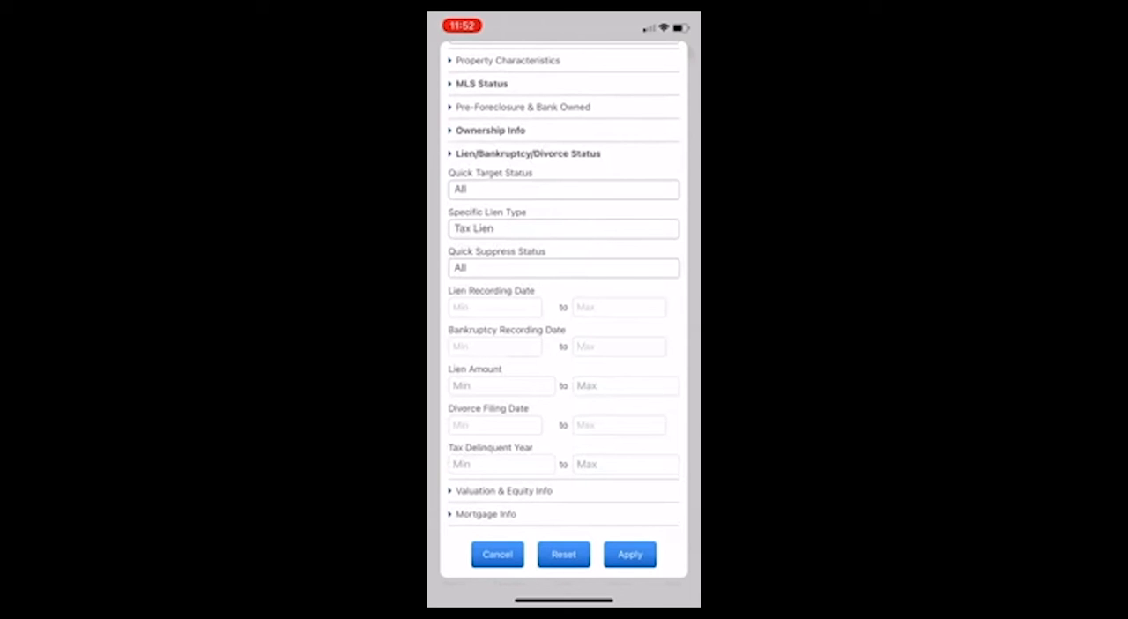
Keep only Tax Lien as the specific lien type and apply the drive filters
{"action": "left_click", "coordinate": [565, 230]}
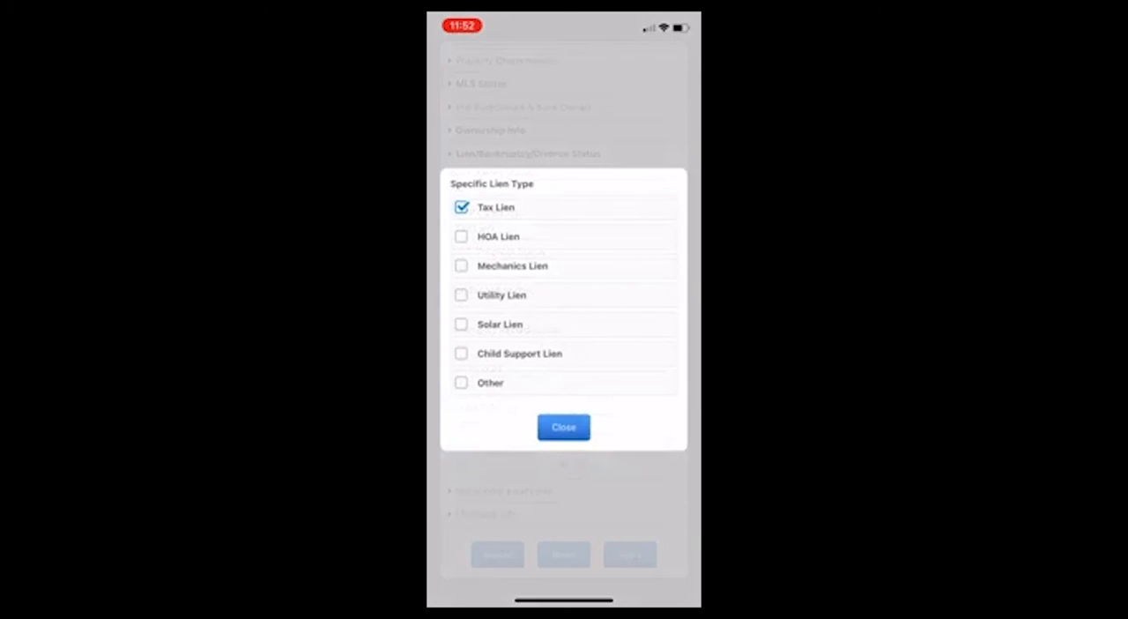
{"action": "left_click", "coordinate": [462, 236]}
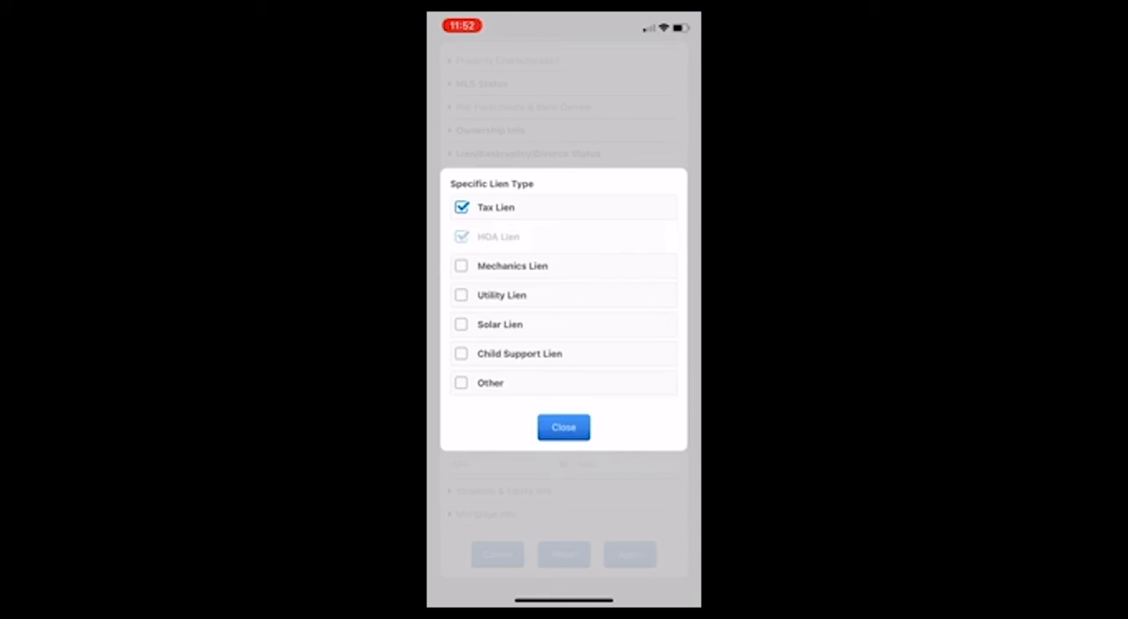
{"action": "left_click", "coordinate": [462, 236]}
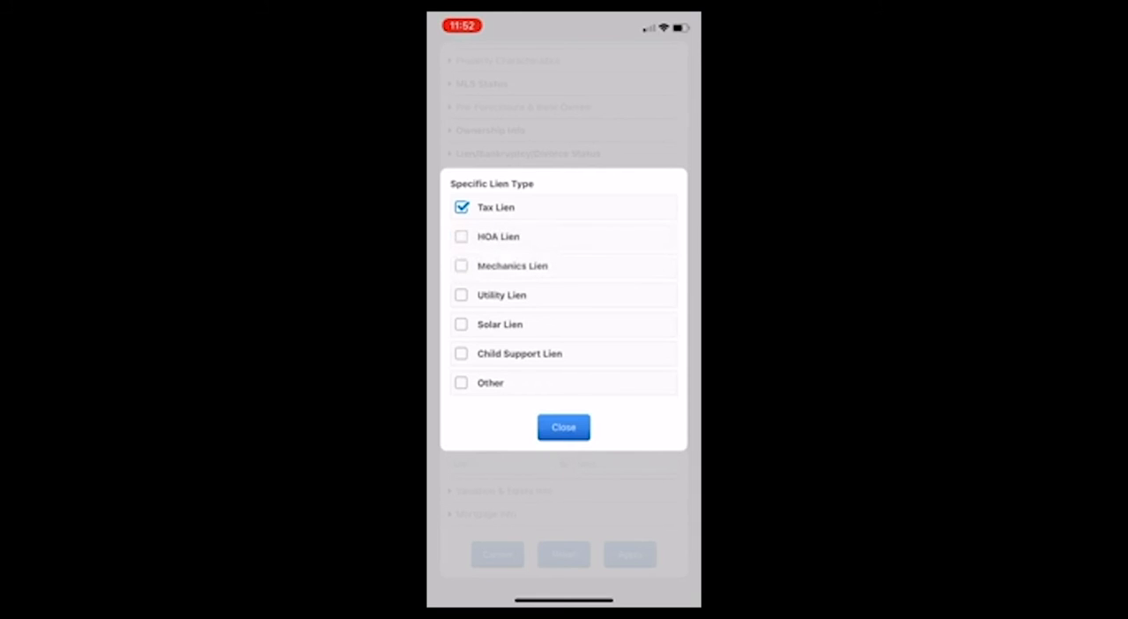
{"action": "left_click", "coordinate": [564, 426]}
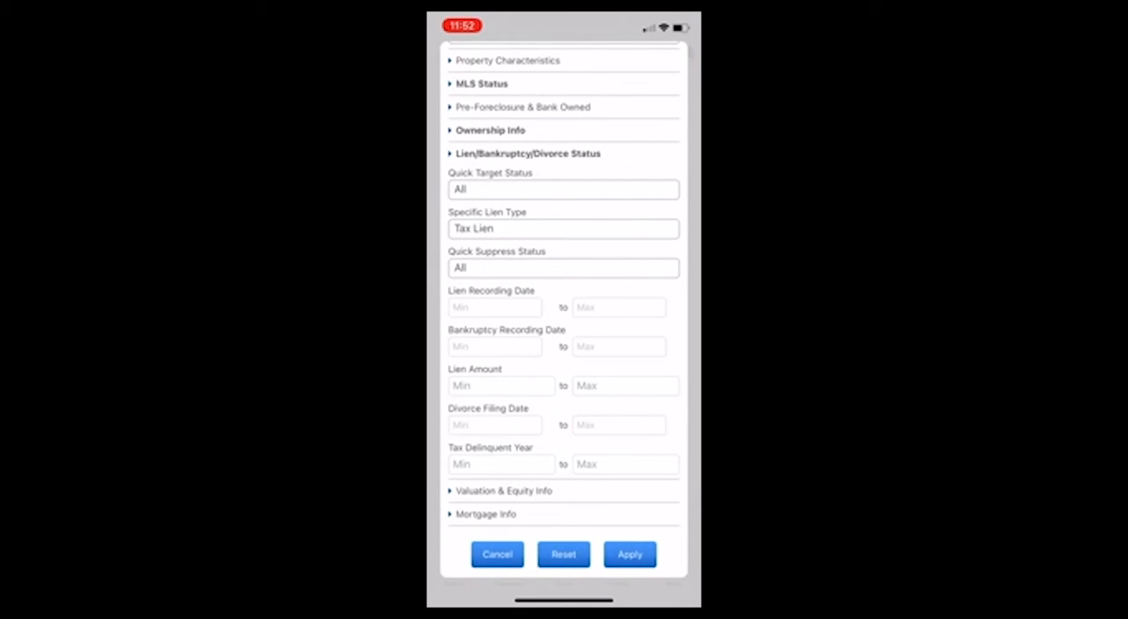
{"action": "scroll", "scroll_direction": "down", "scroll_amount": 3}
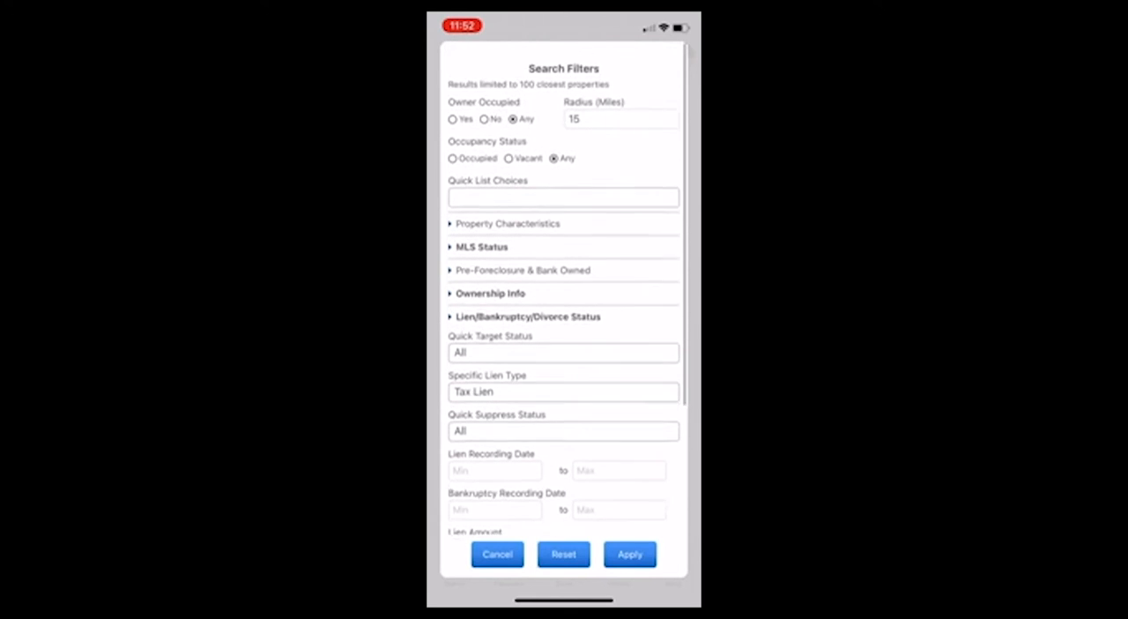
{"action": "scroll", "scroll_direction": "down", "scroll_amount": 3}
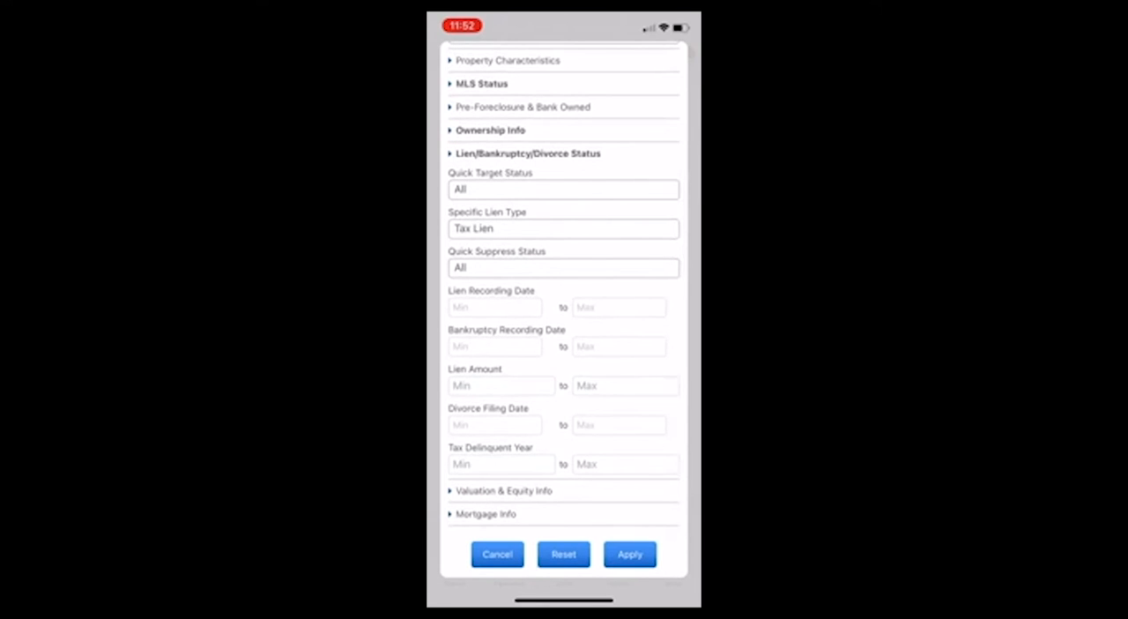
{"action": "left_click", "coordinate": [630, 554]}
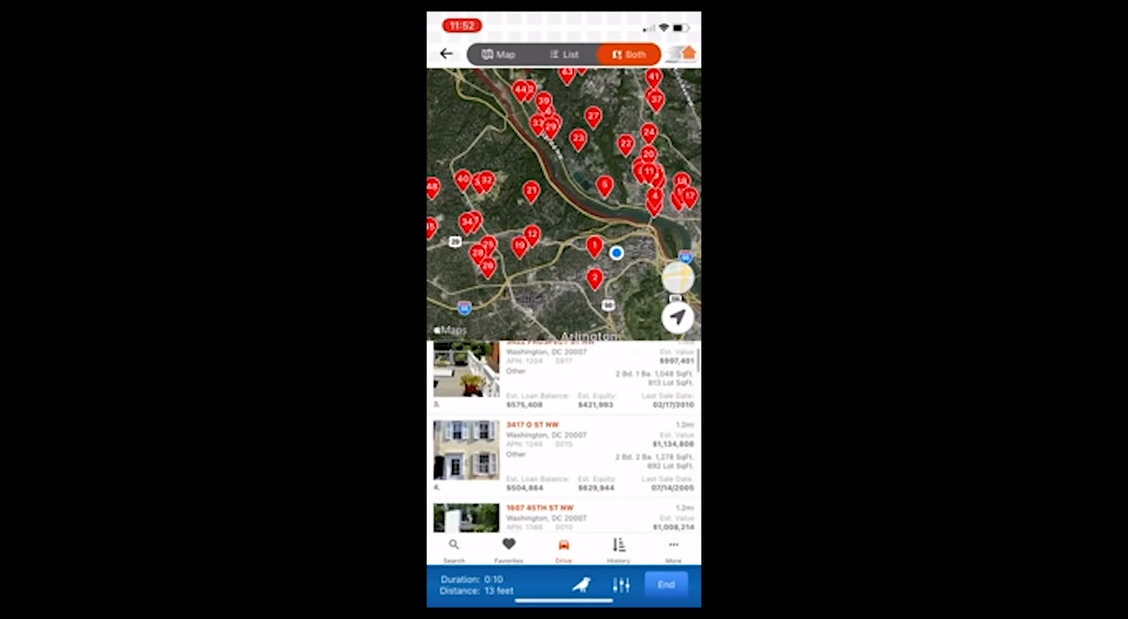
{"action": "left_click", "coordinate": [564, 455]}
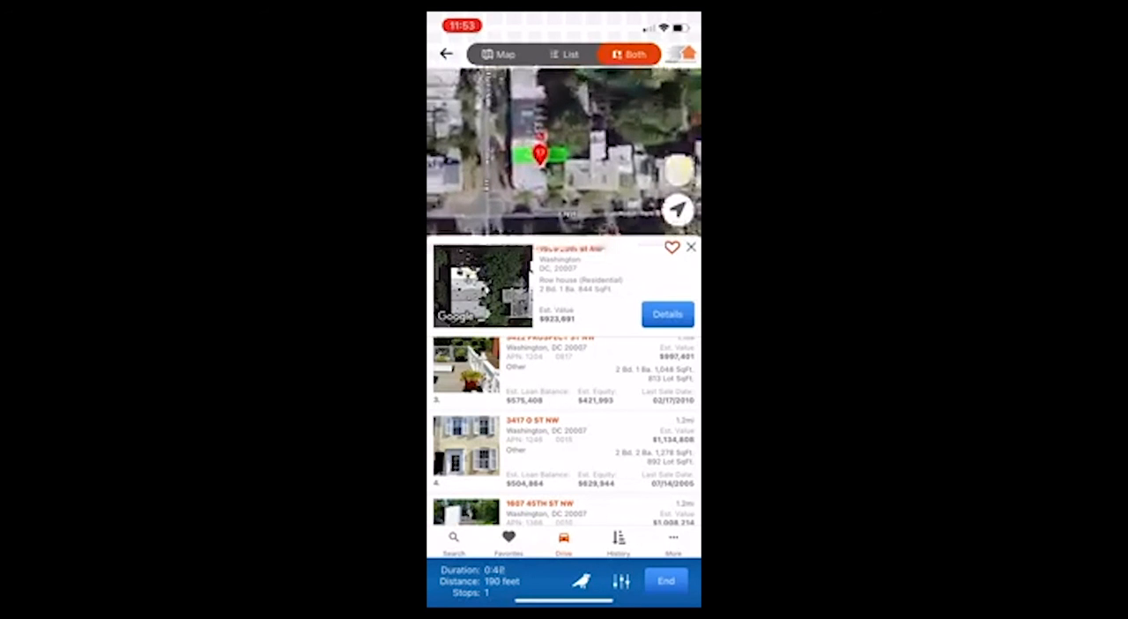
{"action": "left_click", "coordinate": [666, 314]}
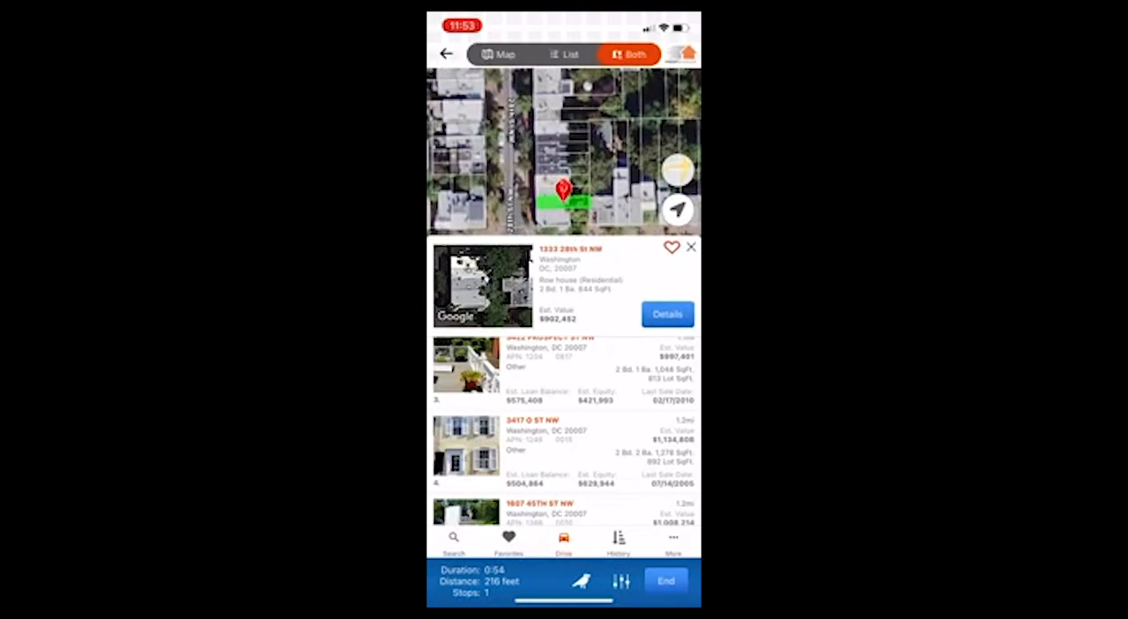
{"action": "left_click", "coordinate": [666, 314]}
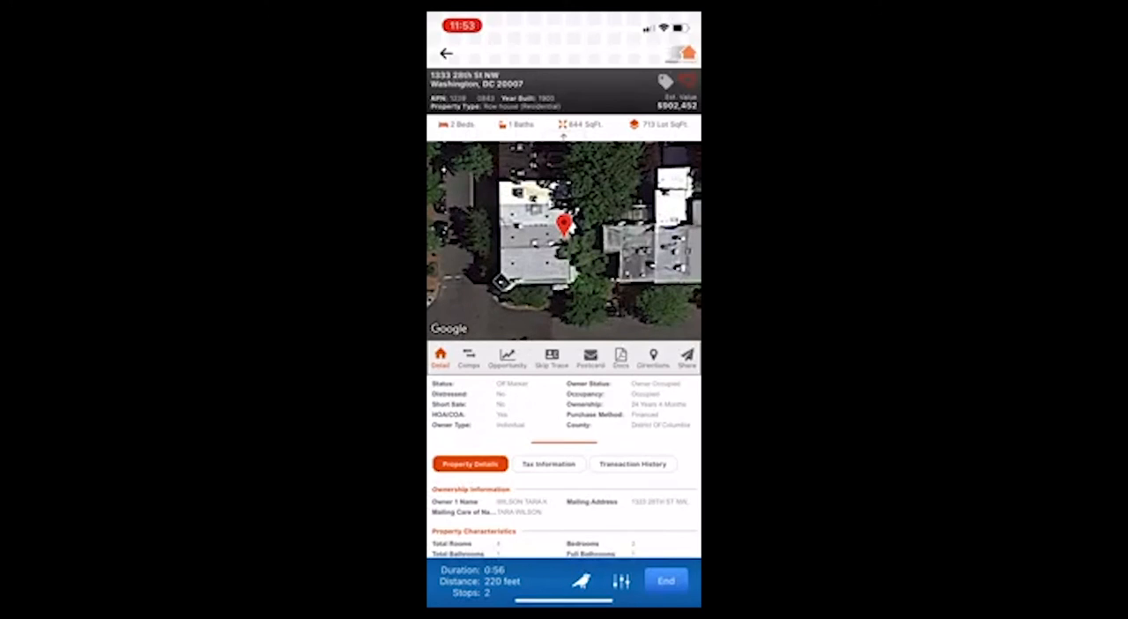
Review the property's comparable sales, then return to its basic details
{"action": "scroll", "scroll_direction": "down", "scroll_amount": 3}
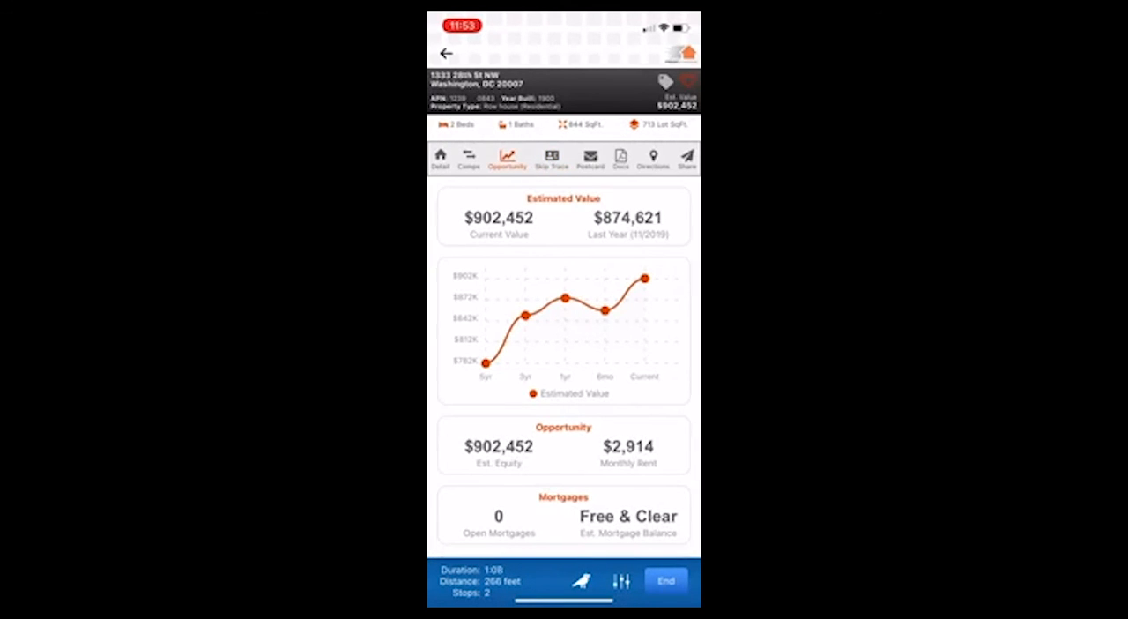
{"action": "left_click", "coordinate": [469, 158]}
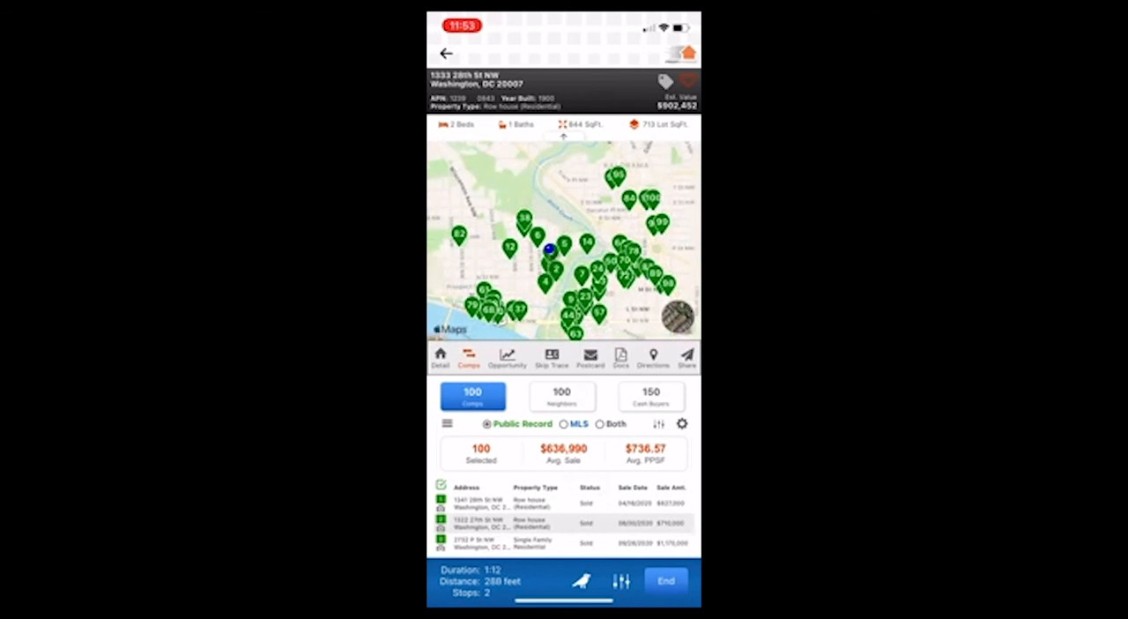
{"action": "left_click", "coordinate": [441, 360]}
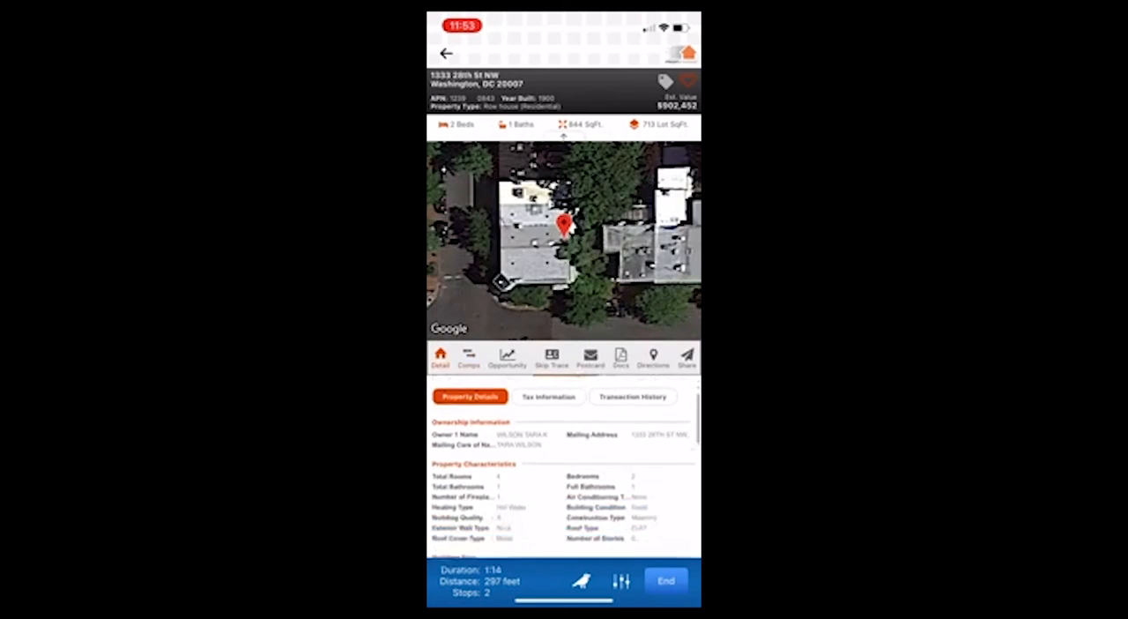
{"action": "scroll", "scroll_direction": "down", "scroll_amount": 3}
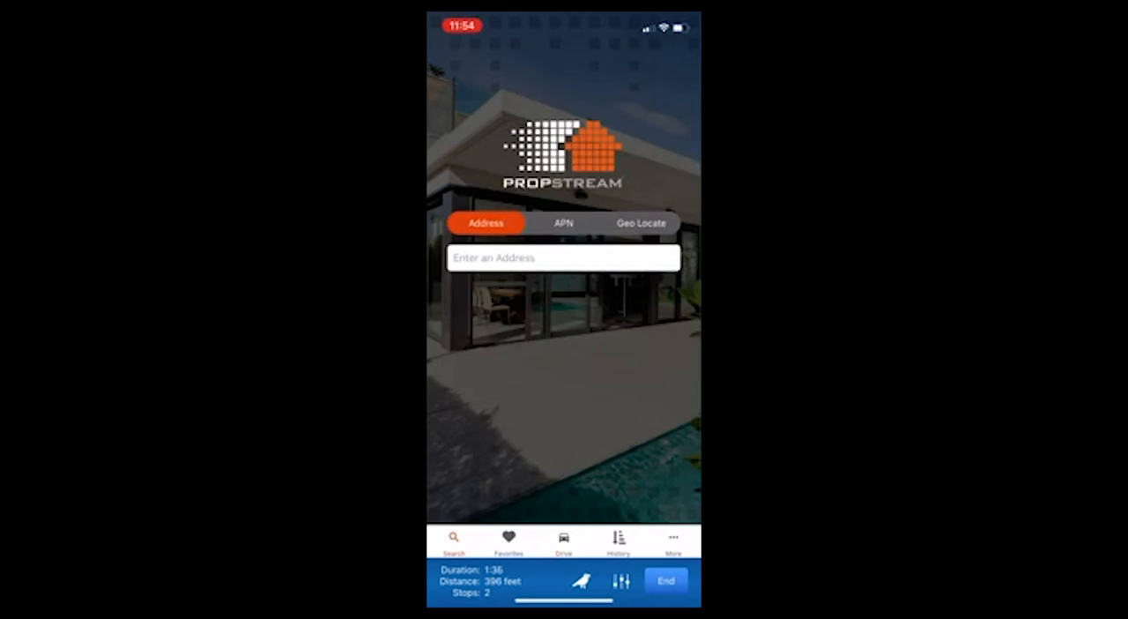
Review search history and favorites, then view the account overview
{"action": "left_click", "coordinate": [619, 540]}
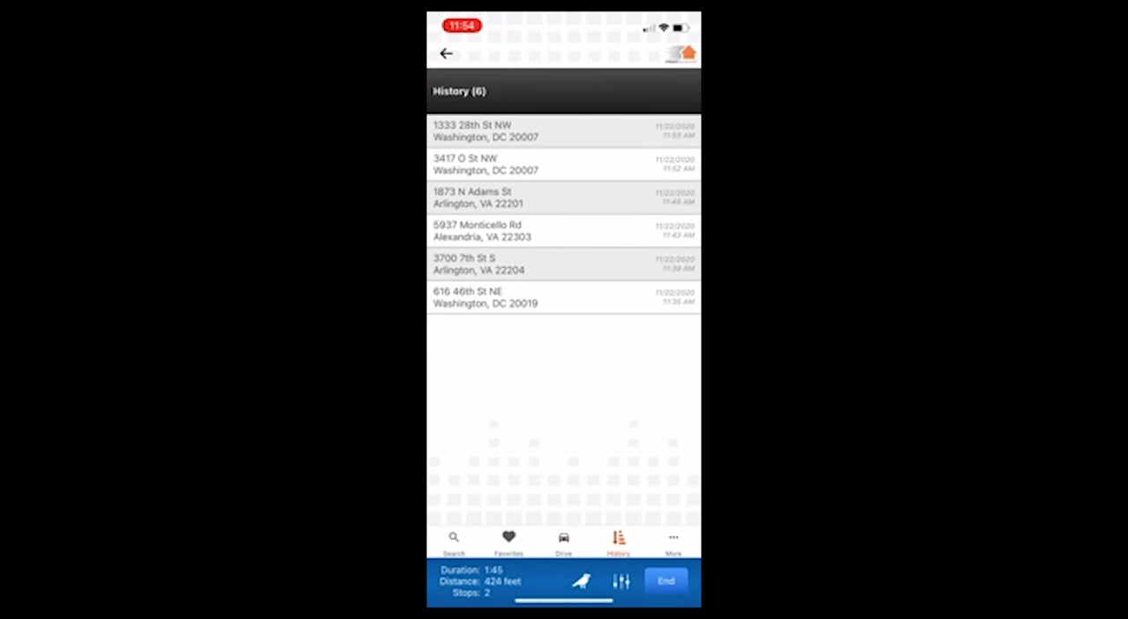
{"action": "left_click", "coordinate": [508, 539]}
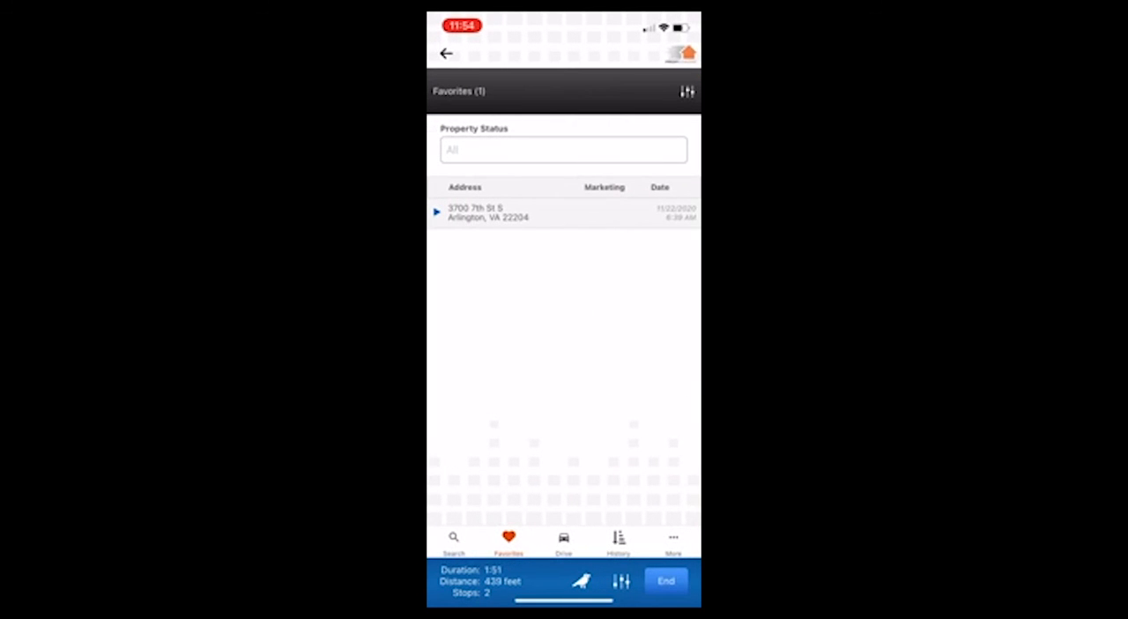
{"action": "left_click", "coordinate": [674, 543]}
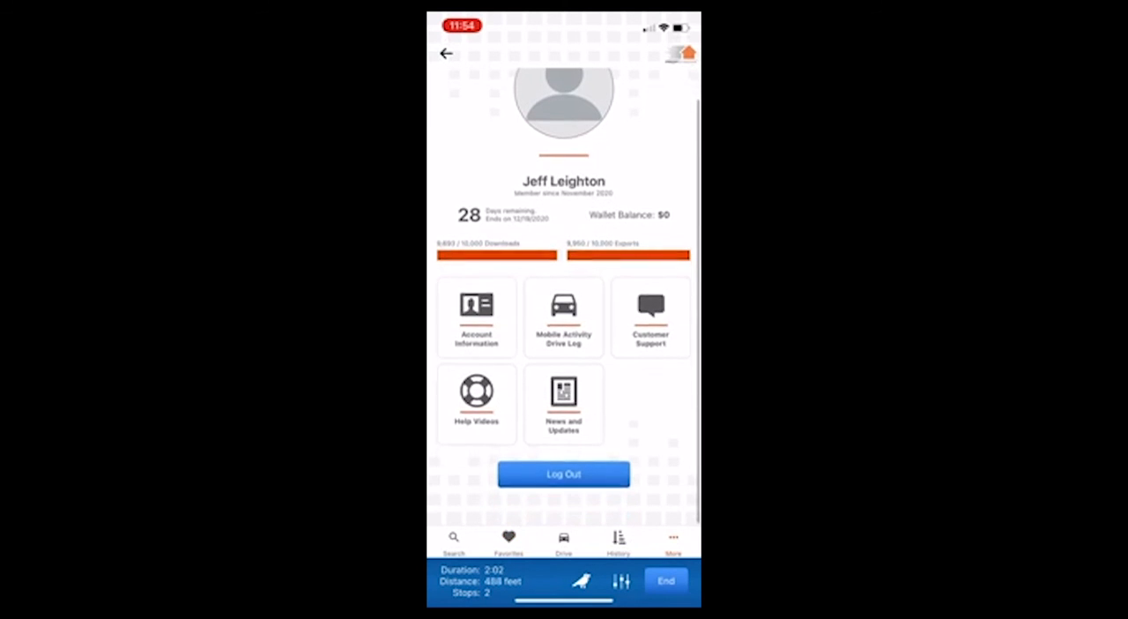